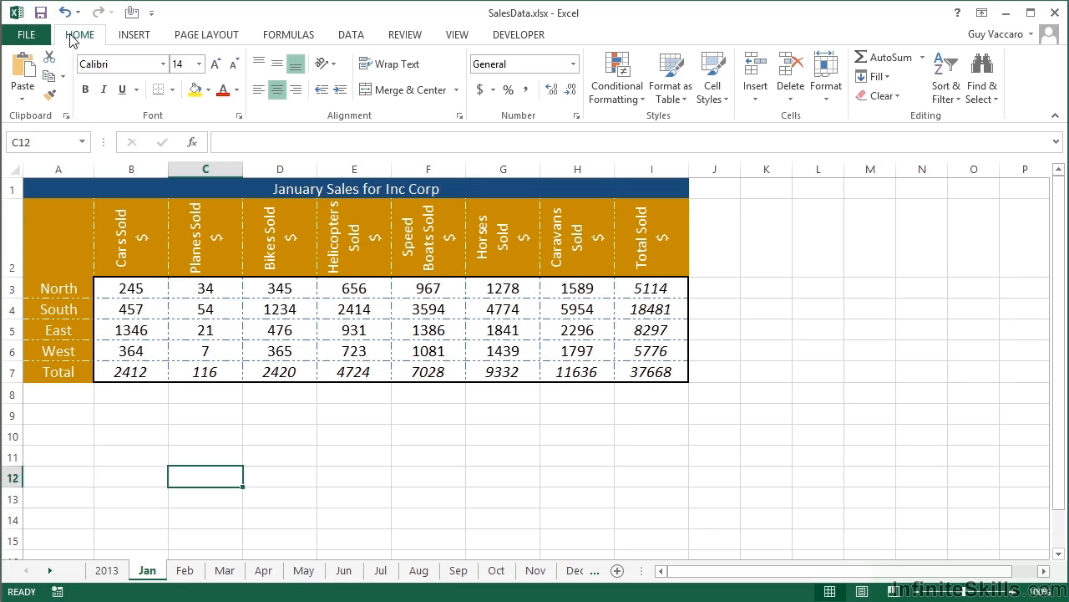
mouse_move(237, 343)
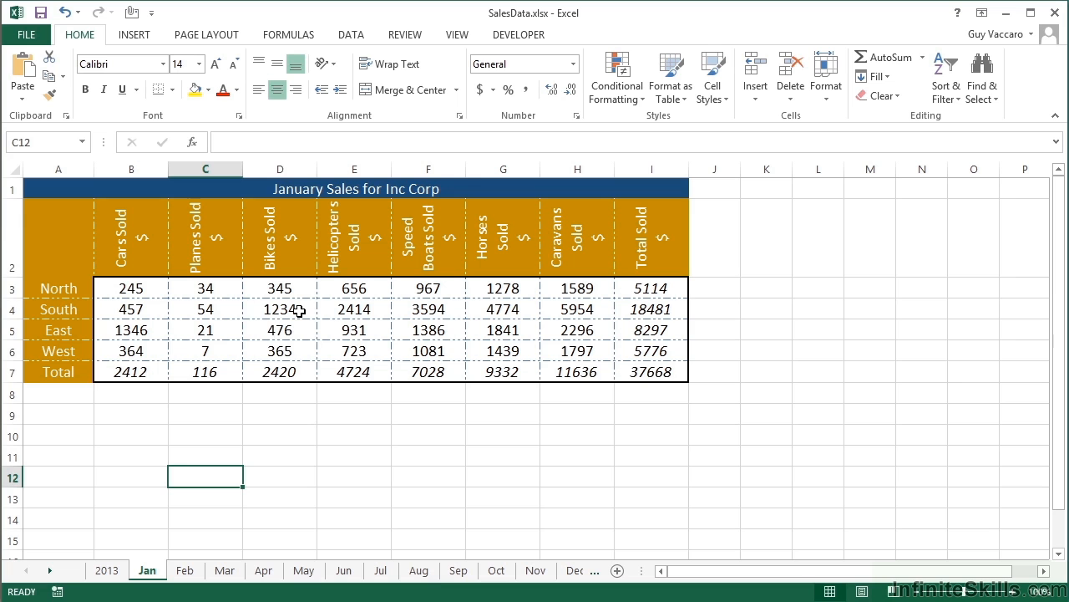
- Select a cell in the January sales table so F11 charts the whole table on Chart4
left_click(281, 309)
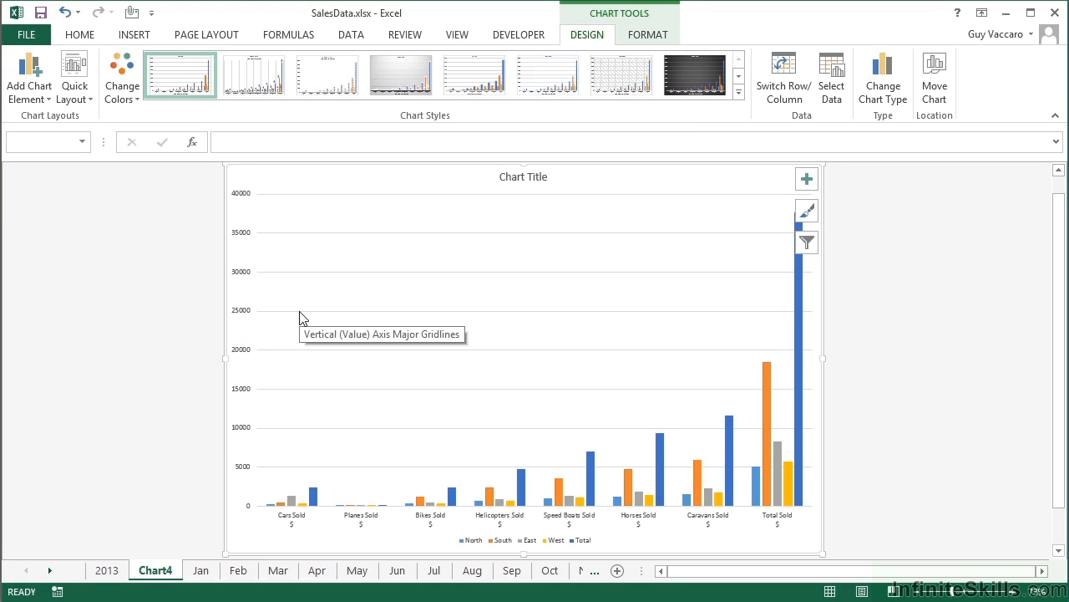
mouse_move(533, 426)
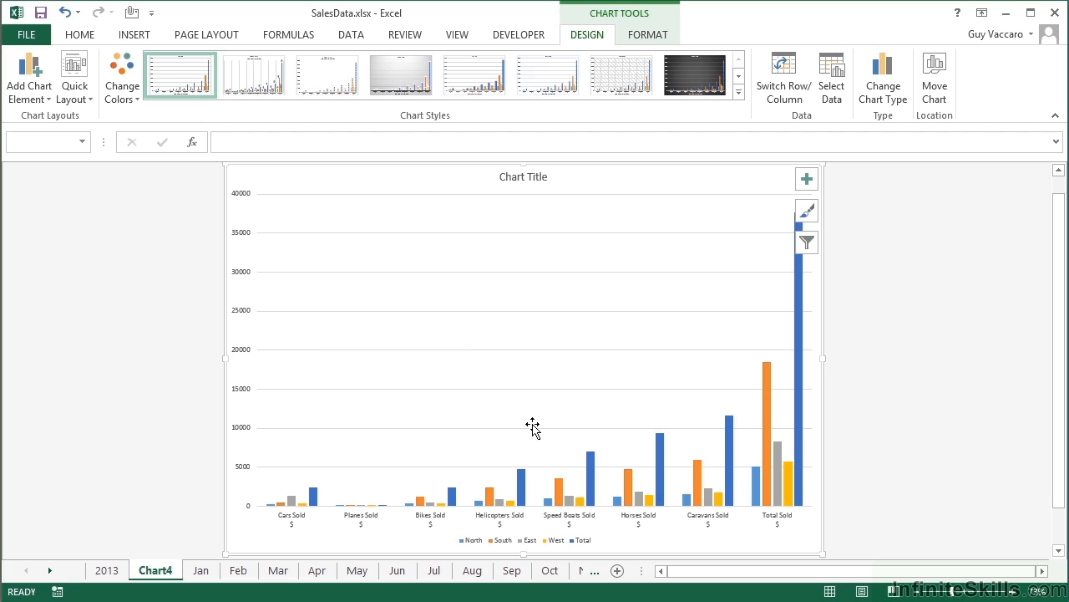
mouse_move(795, 488)
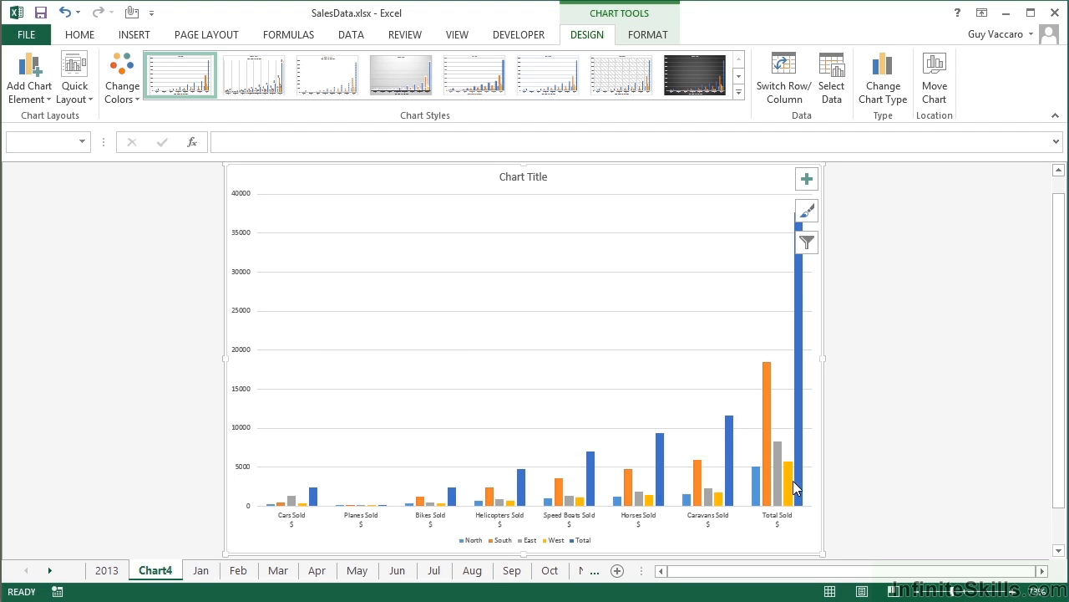
mouse_move(314, 495)
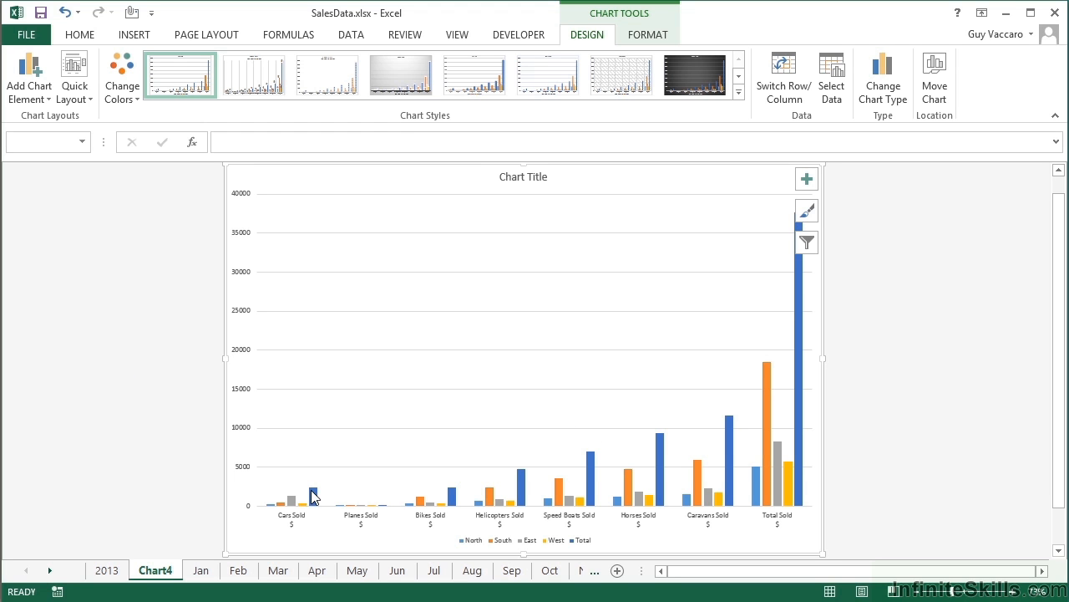
mouse_move(705, 451)
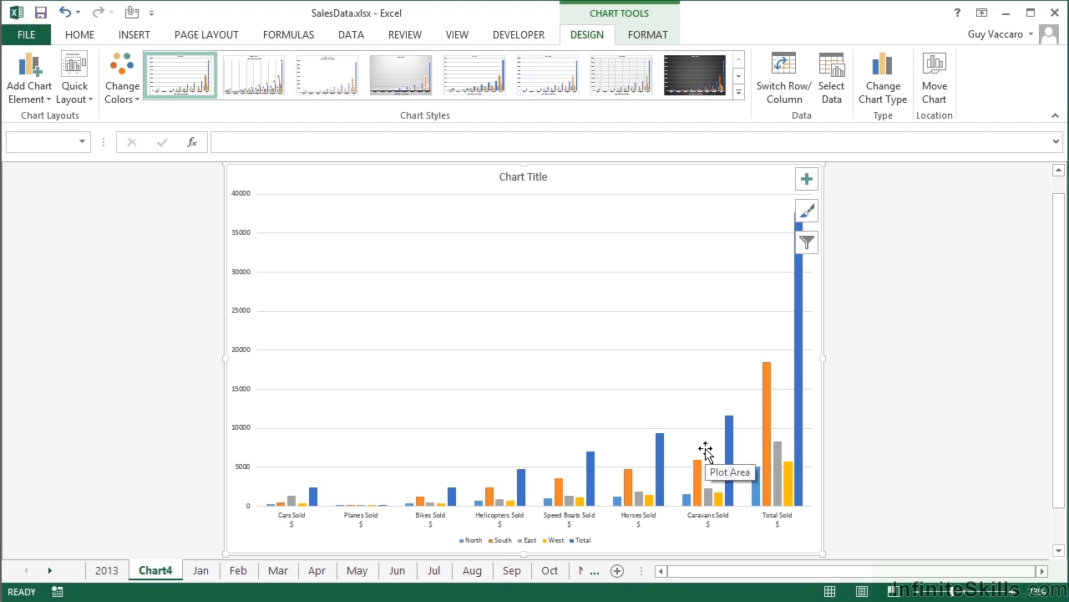
mouse_move(802, 445)
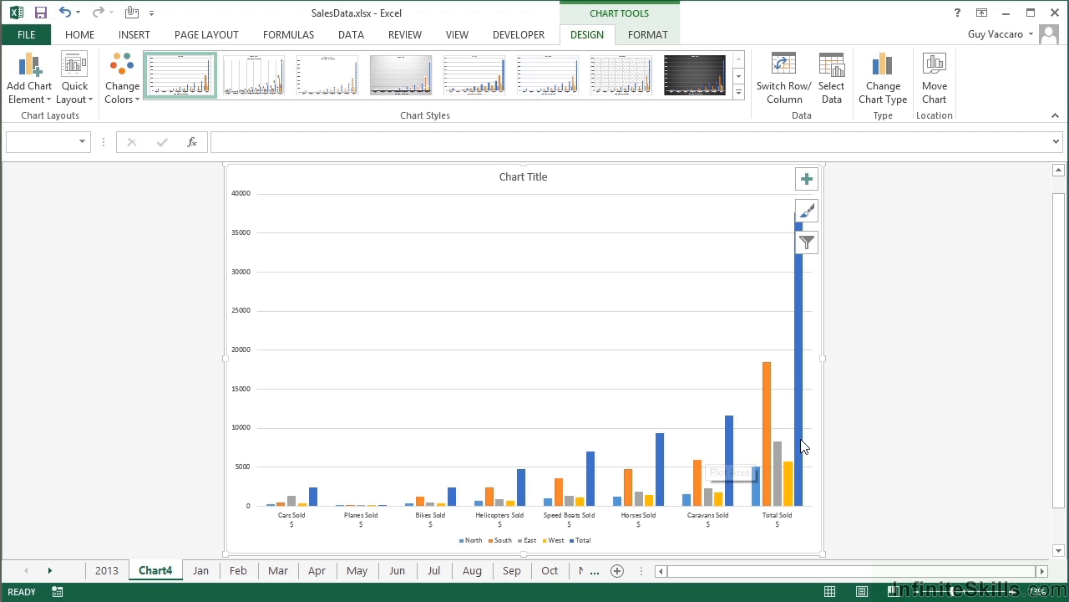
mouse_move(779, 266)
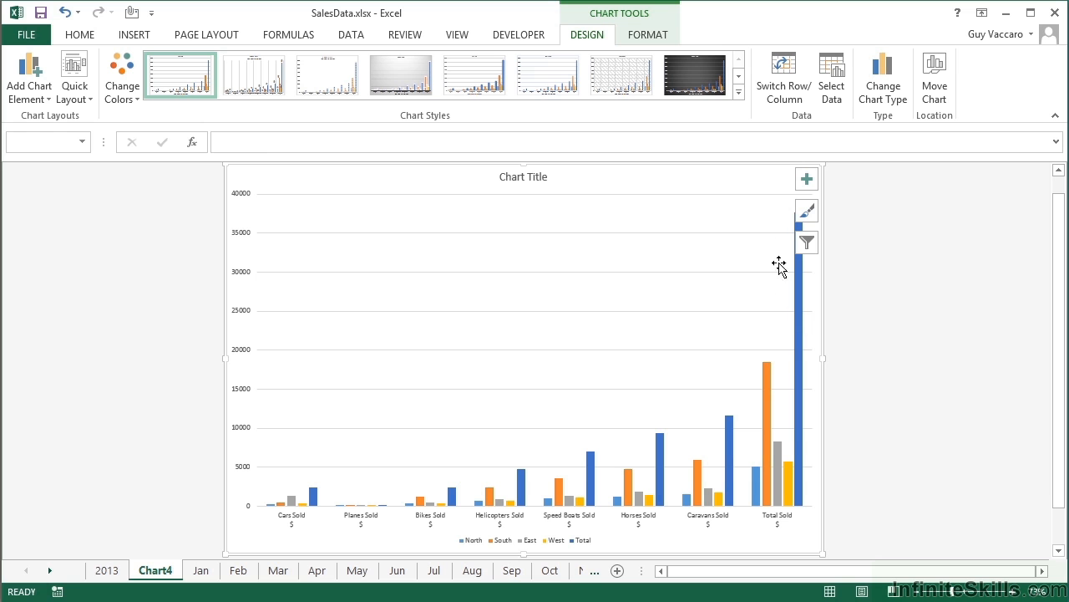
mouse_move(779, 434)
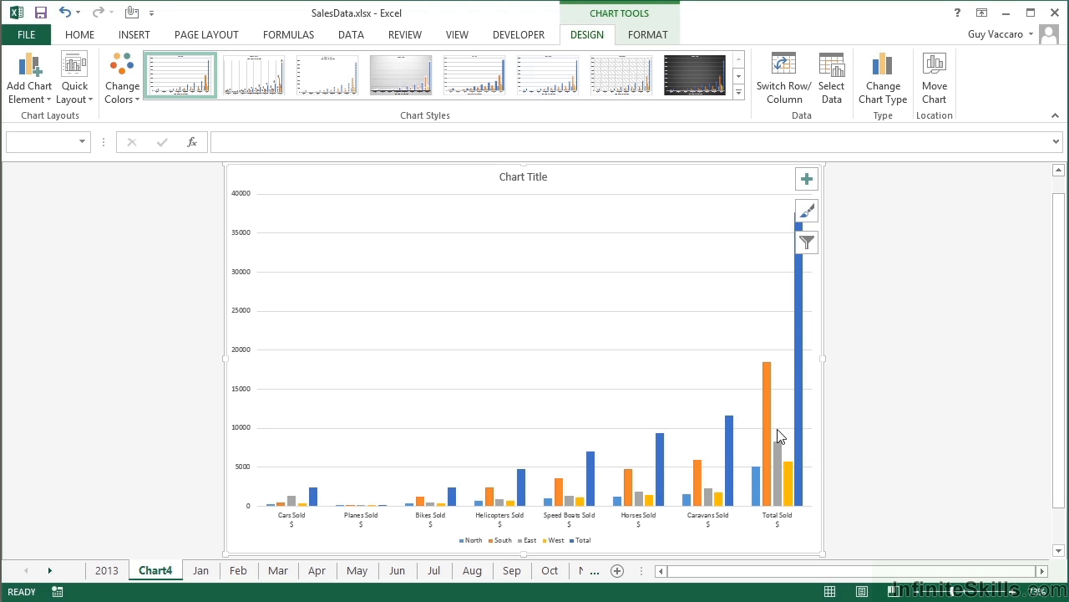
mouse_move(732, 443)
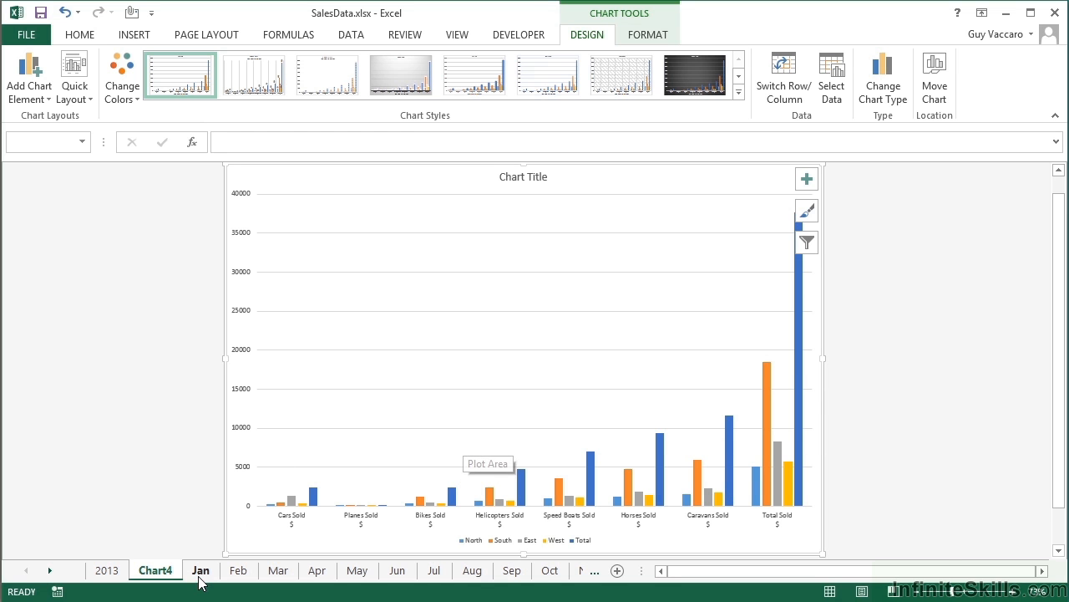
- Return to the Jan sheet and chart B3:H6 regional figures only on a new Chart5 sheet
left_click(201, 570)
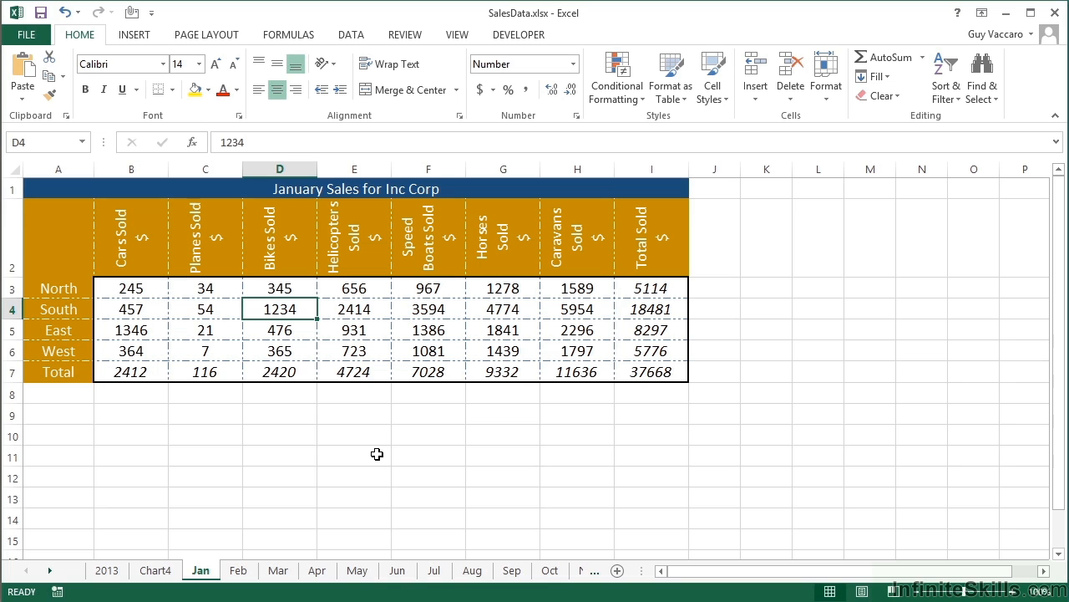
mouse_move(491, 434)
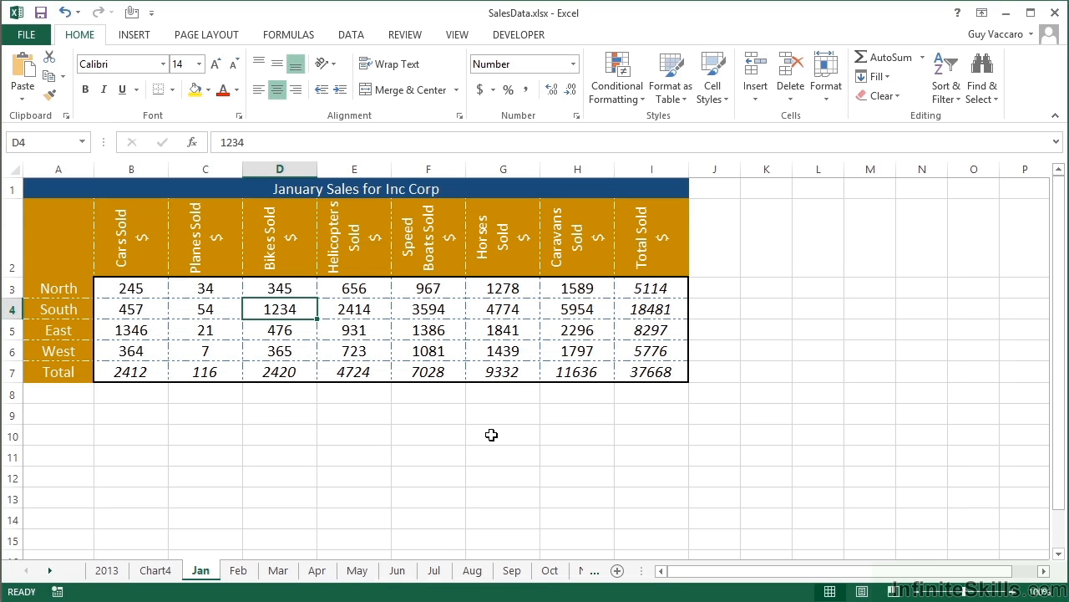
mouse_move(580, 357)
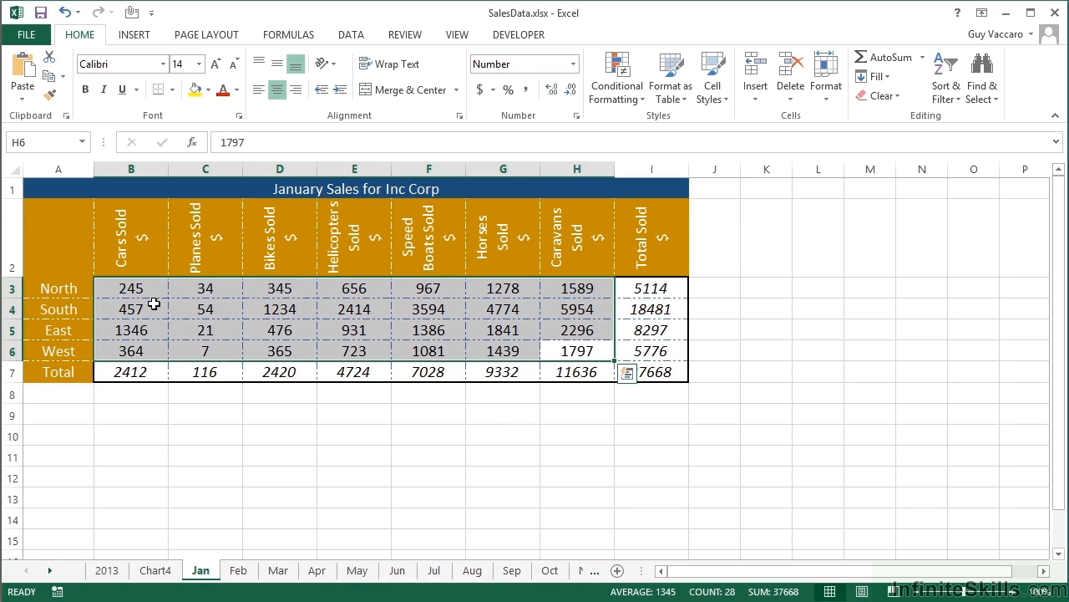
left_click(209, 570)
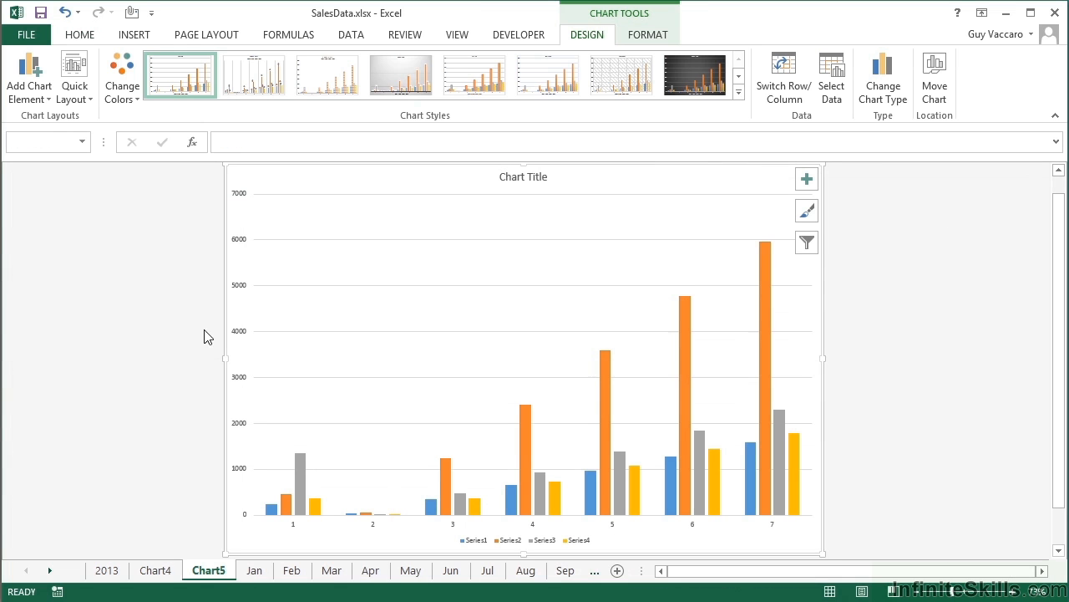
mouse_move(595, 438)
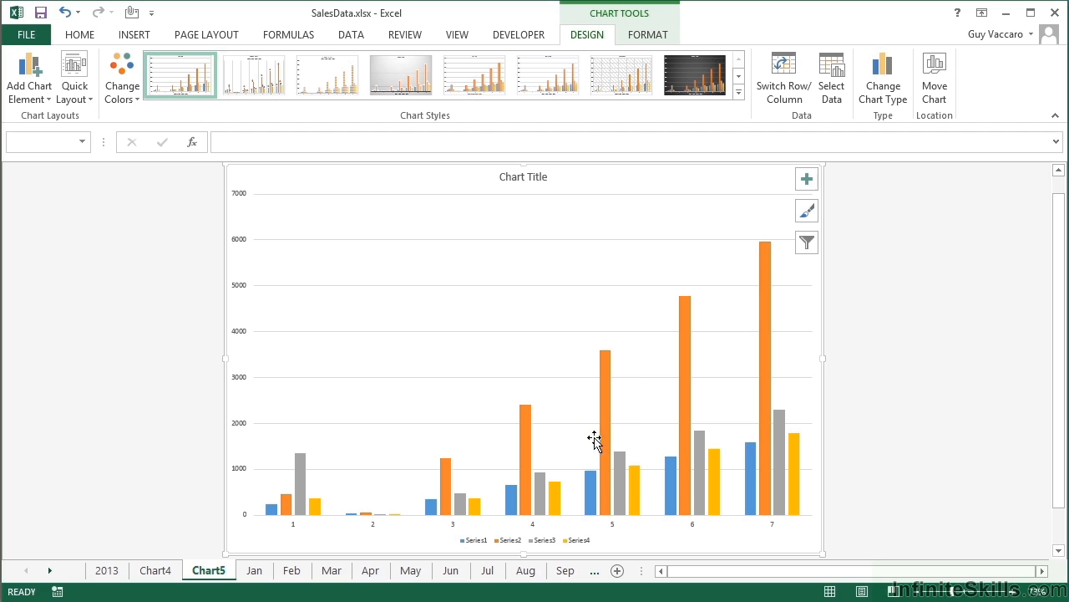
mouse_move(609, 455)
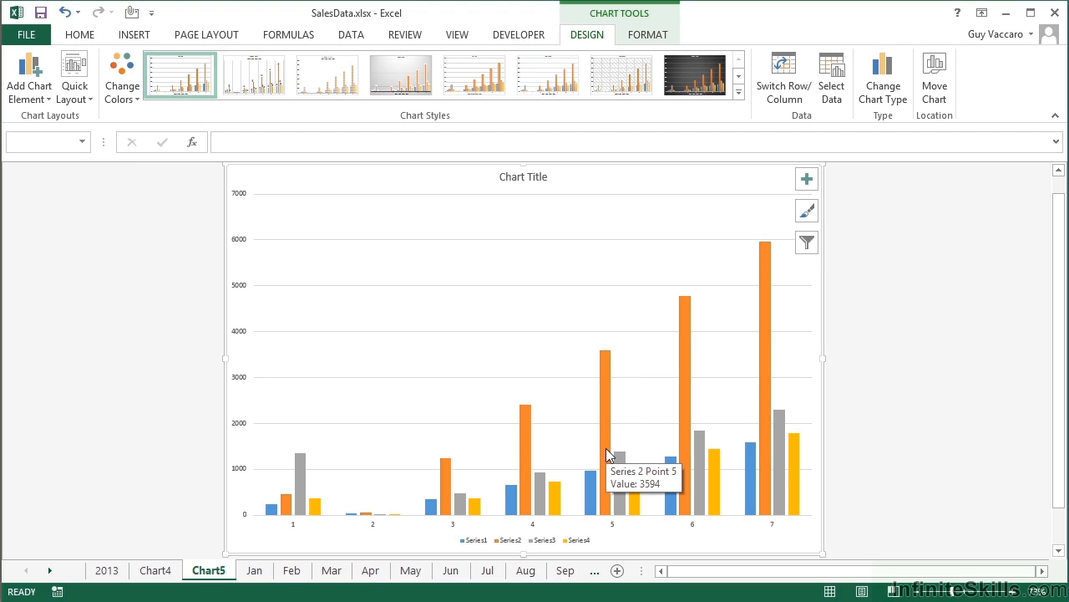
mouse_move(388, 508)
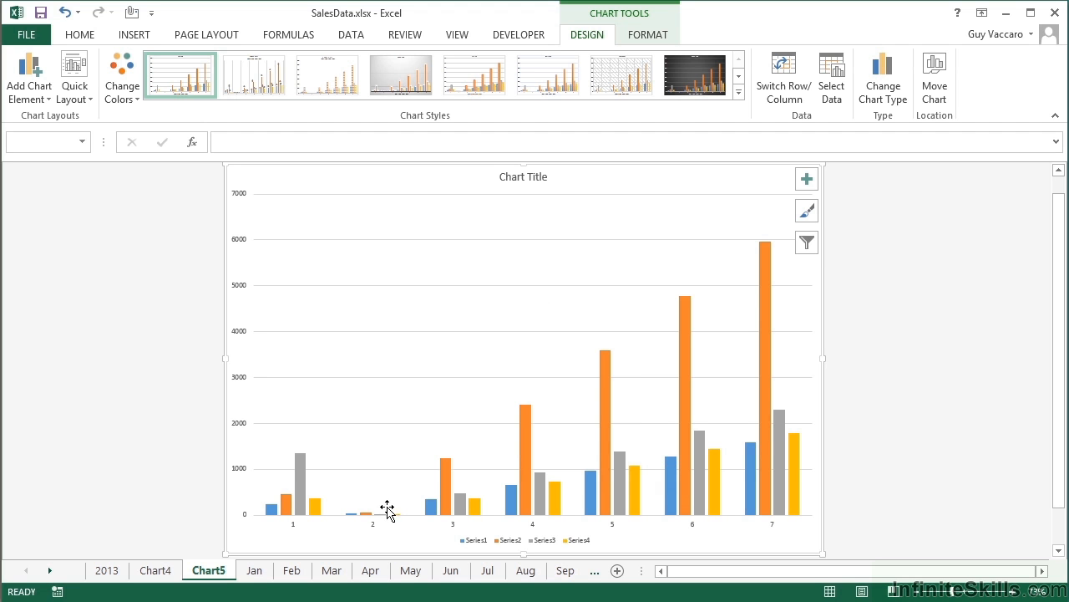
mouse_move(384, 506)
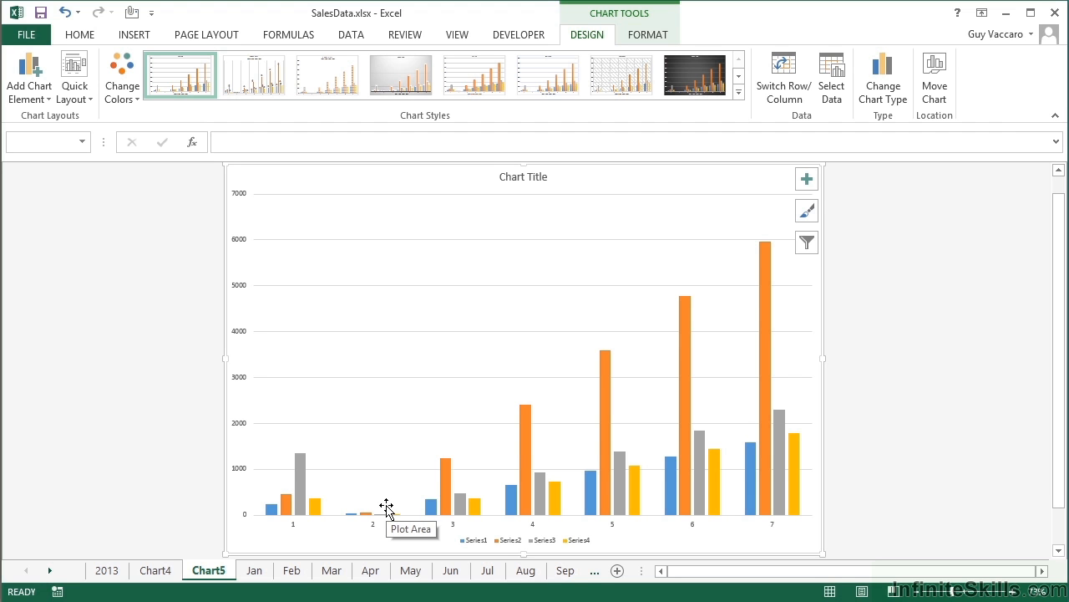
mouse_move(398, 477)
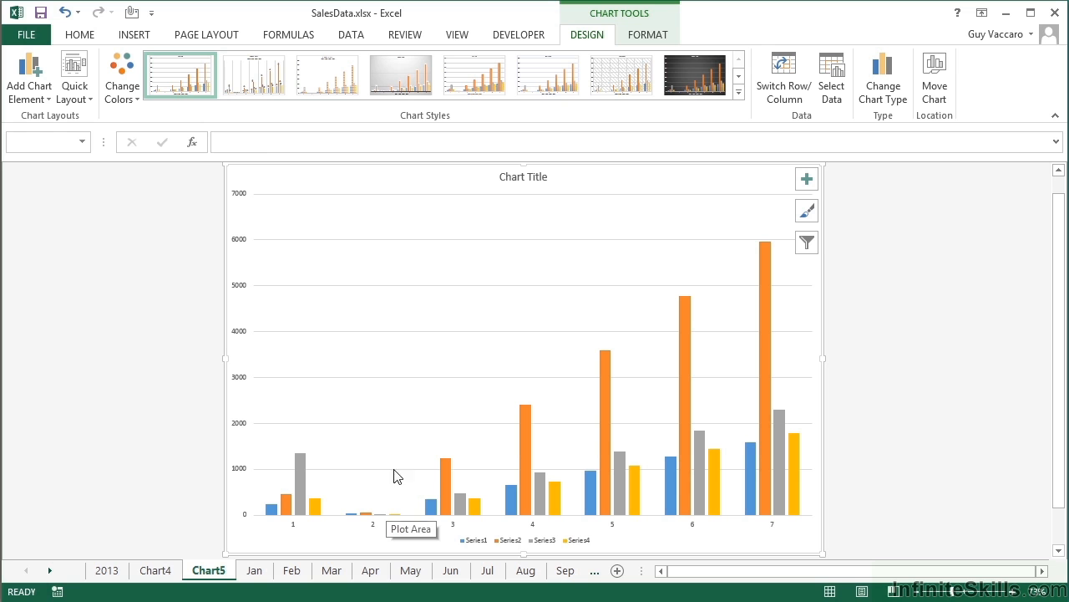
mouse_move(353, 533)
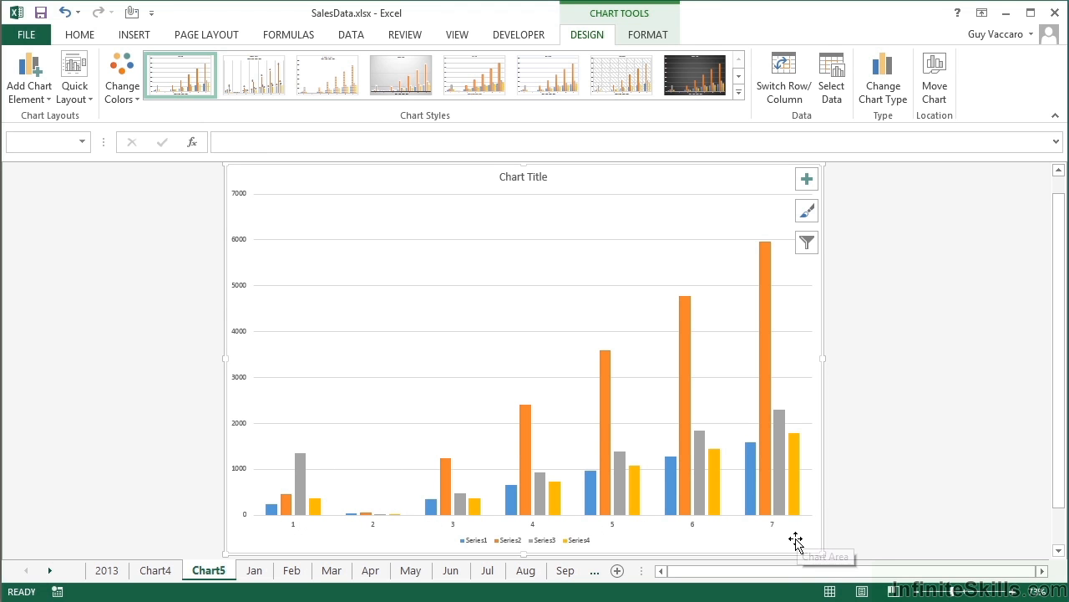
mouse_move(809, 533)
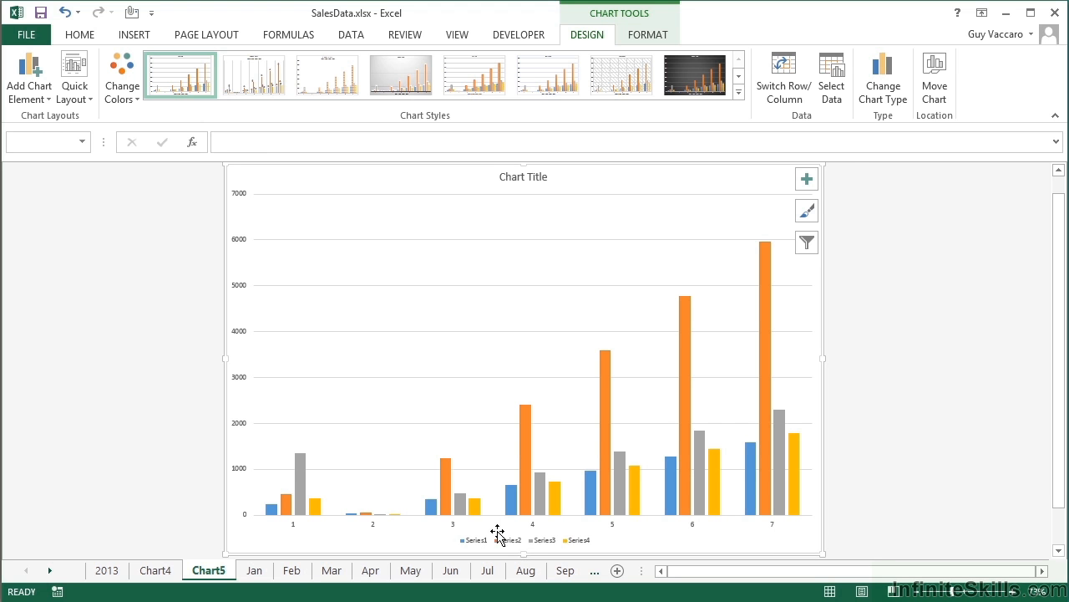
mouse_move(658, 535)
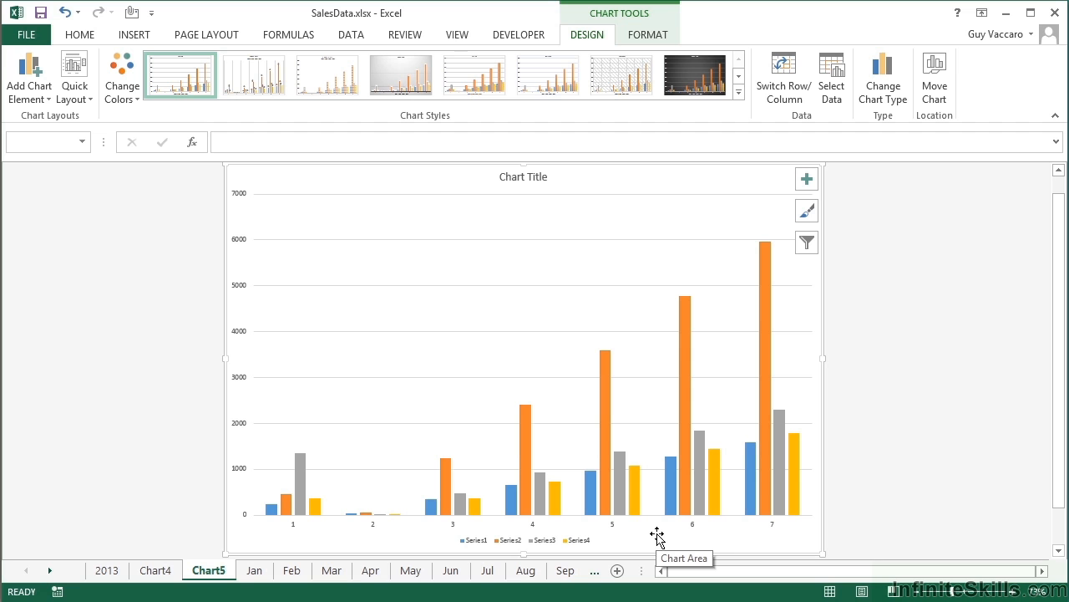
mouse_move(284, 516)
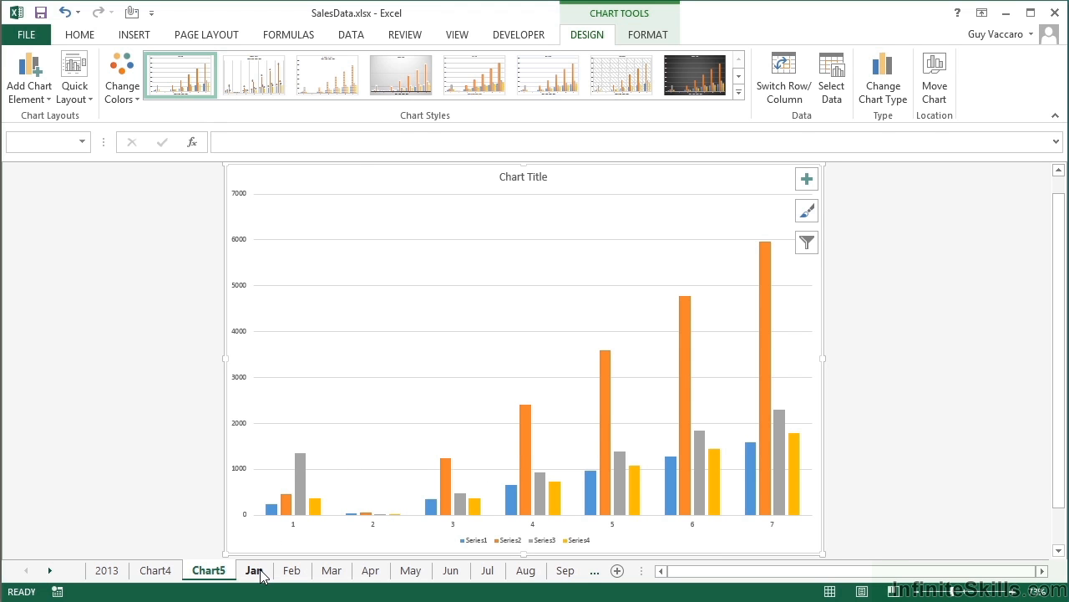
- Chart the regional figures with their headings on Chart6, then return to the Jan sheet
left_click(254, 570)
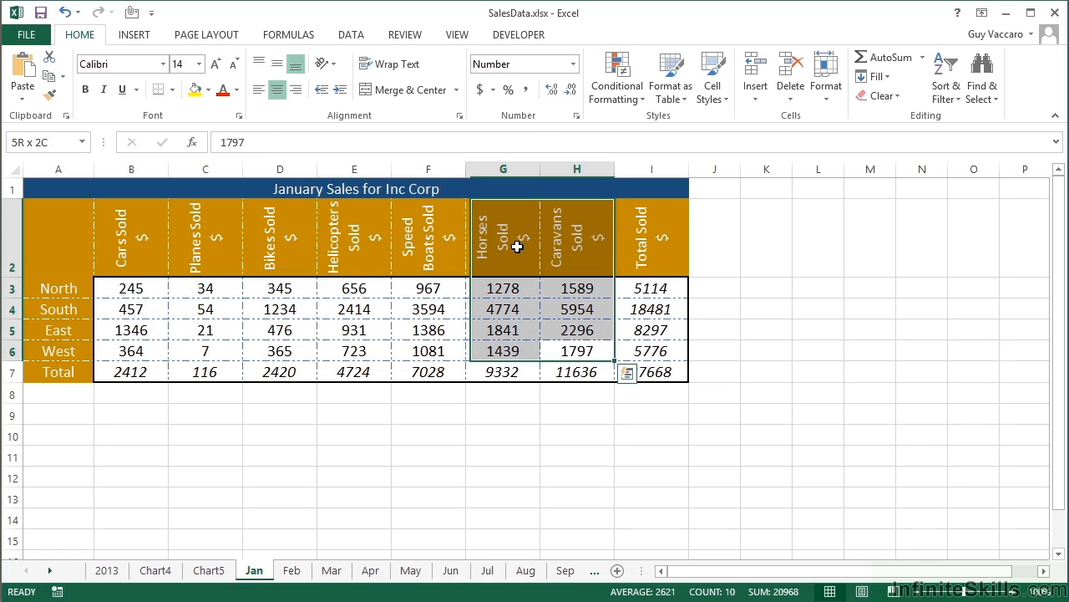
left_click_drag(501, 248, 77, 250)
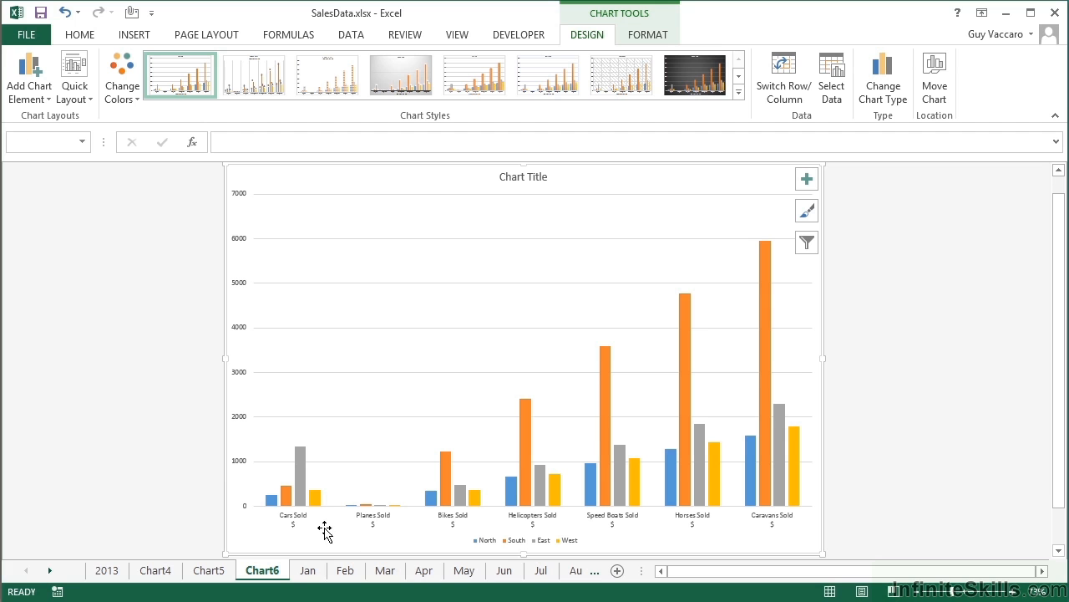
mouse_move(722, 528)
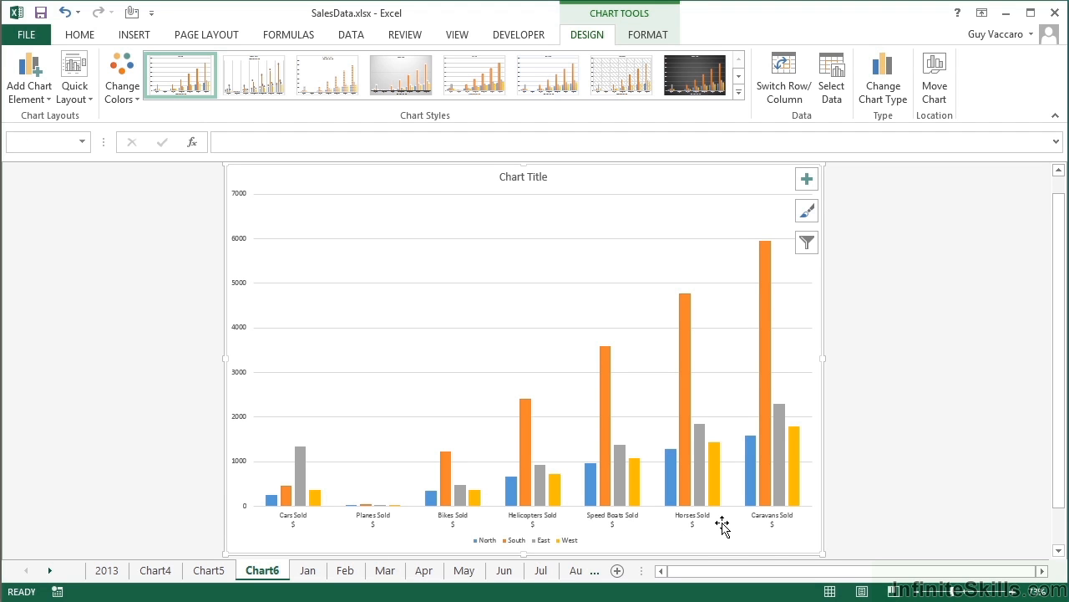
mouse_move(722, 527)
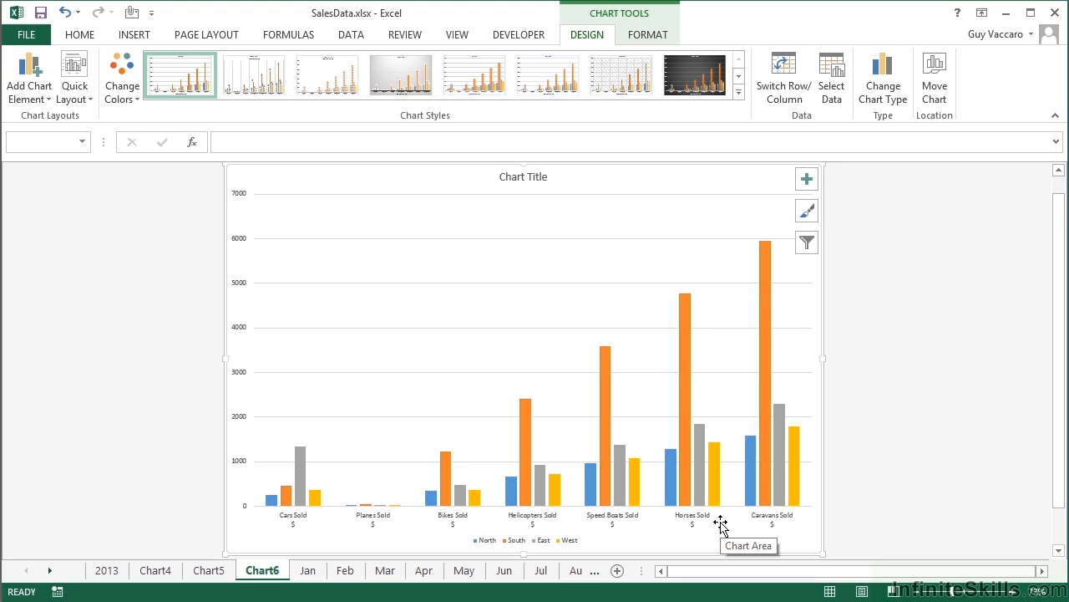
mouse_move(722, 518)
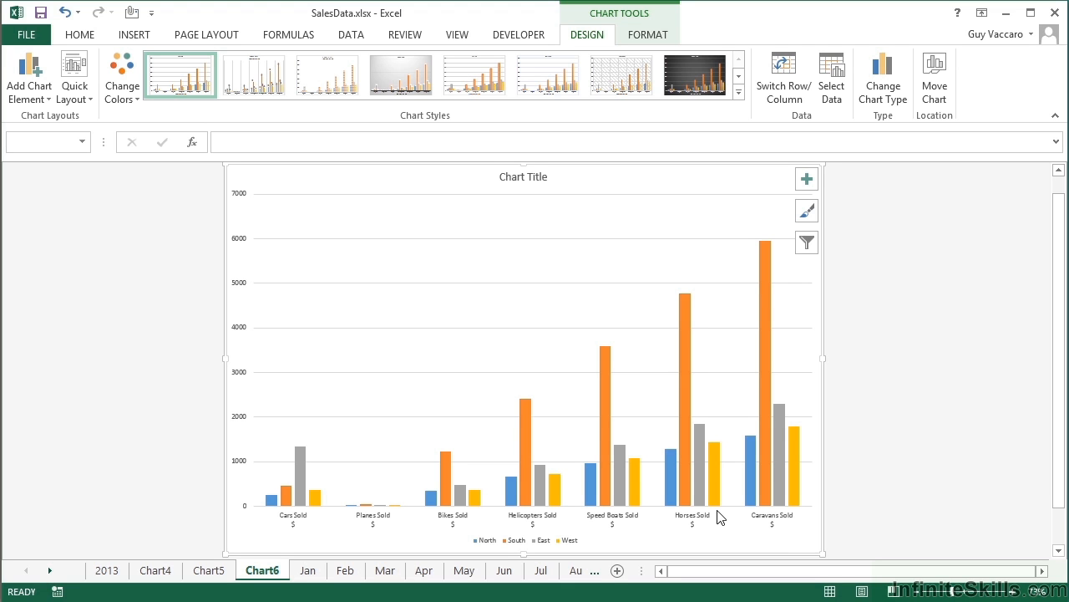
mouse_move(522, 501)
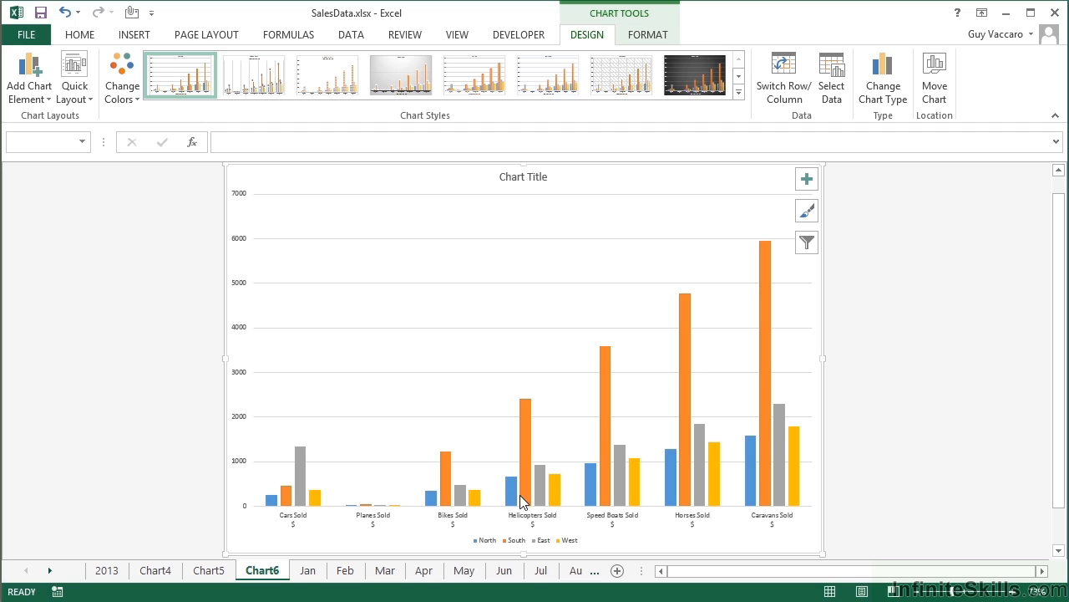
mouse_move(488, 524)
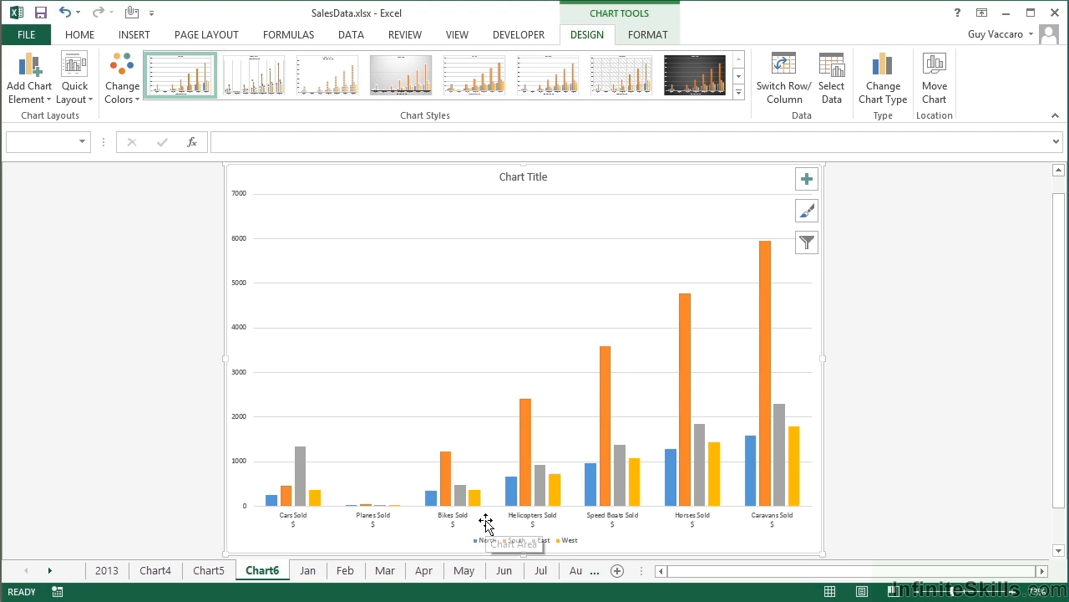
mouse_move(625, 533)
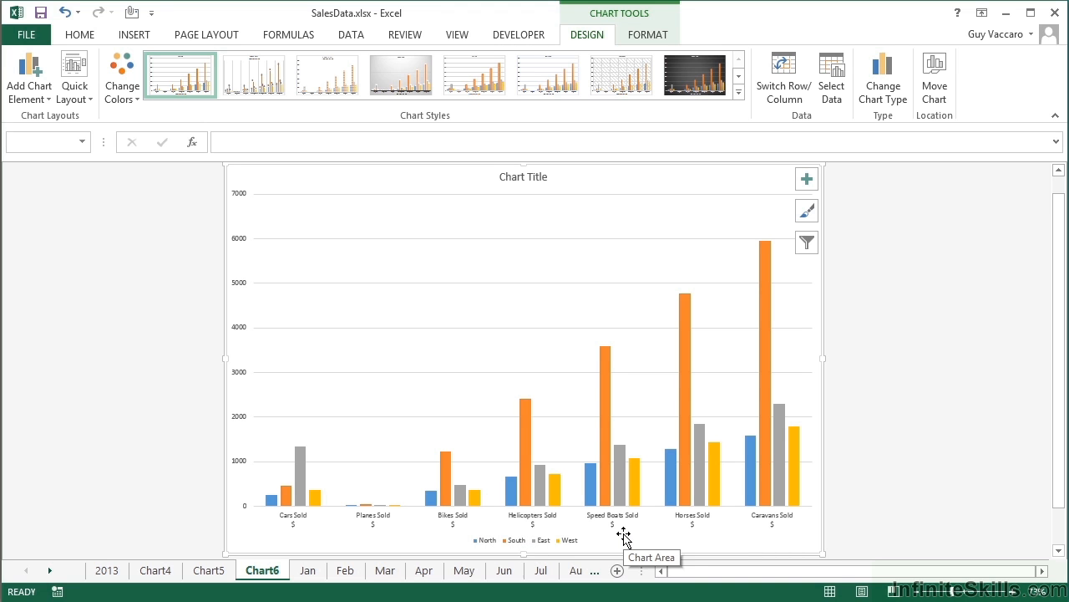
left_click(308, 569)
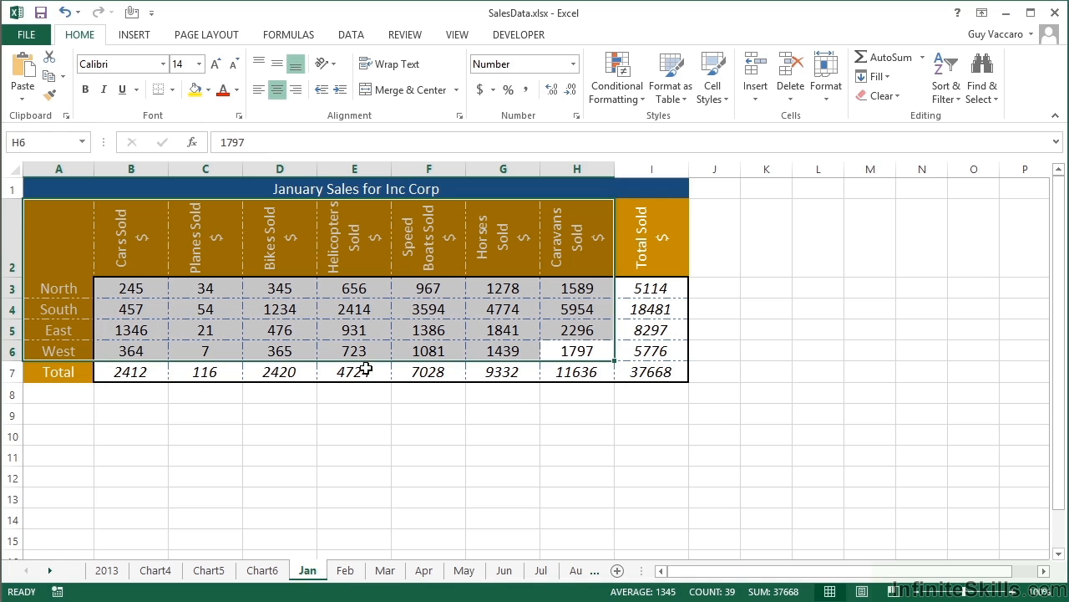
- Select the Cars Sold, Bikes Sold and Horses Sold columns B2:B6, D2:D6 and G2:G6 together
left_click(130, 237)
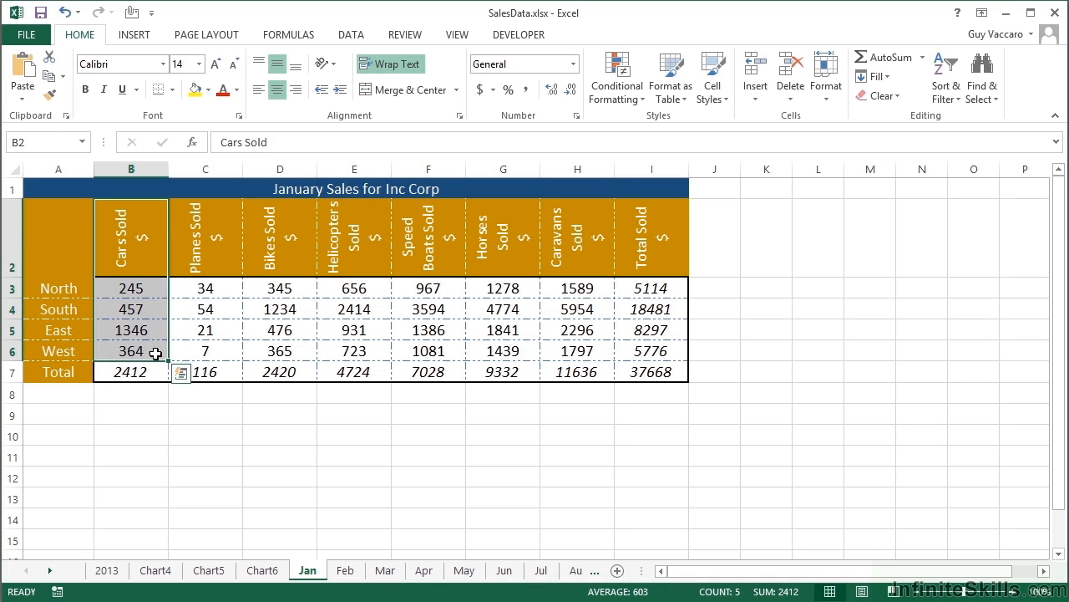
left_click(279, 237)
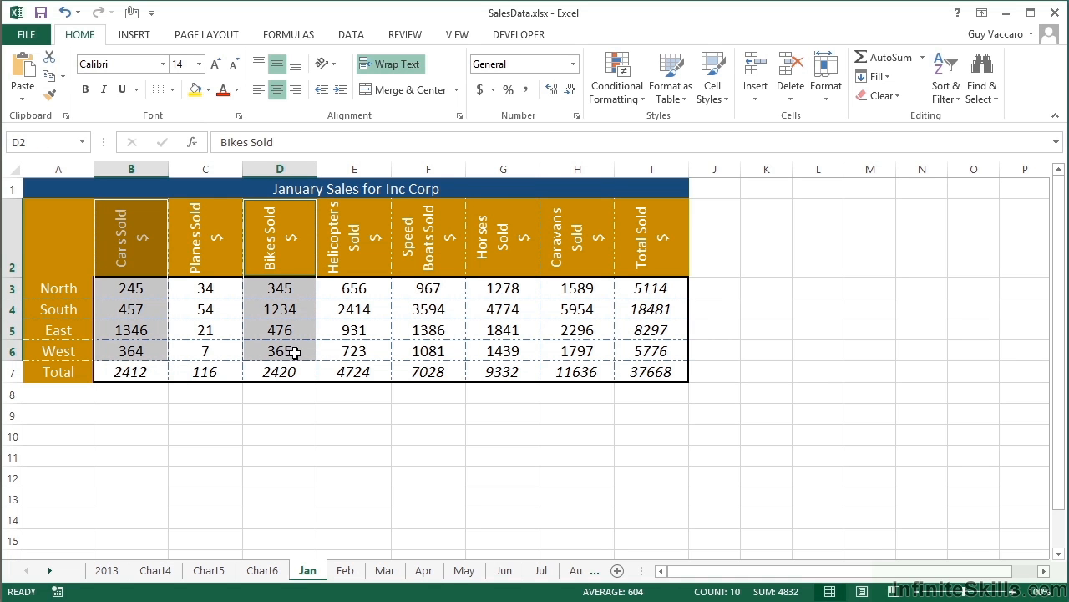
left_click(503, 237)
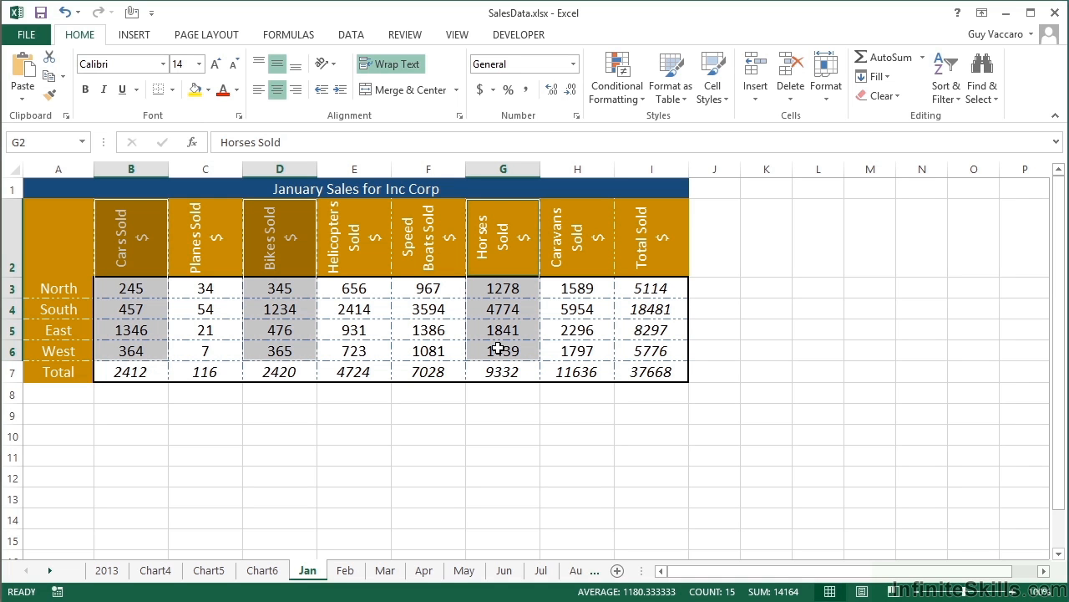
mouse_move(151, 265)
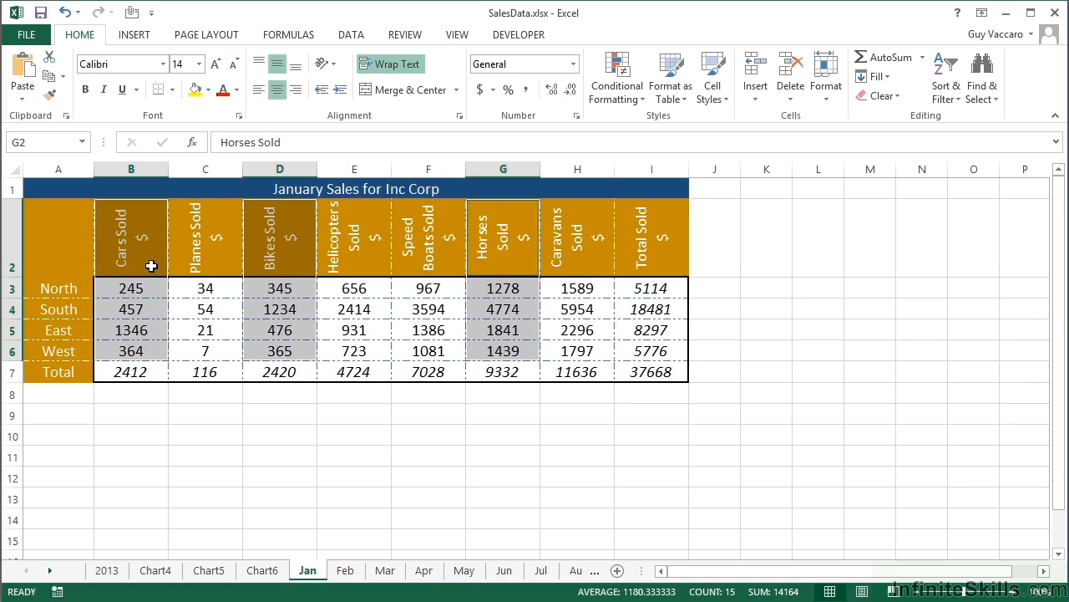
left_click(130, 237)
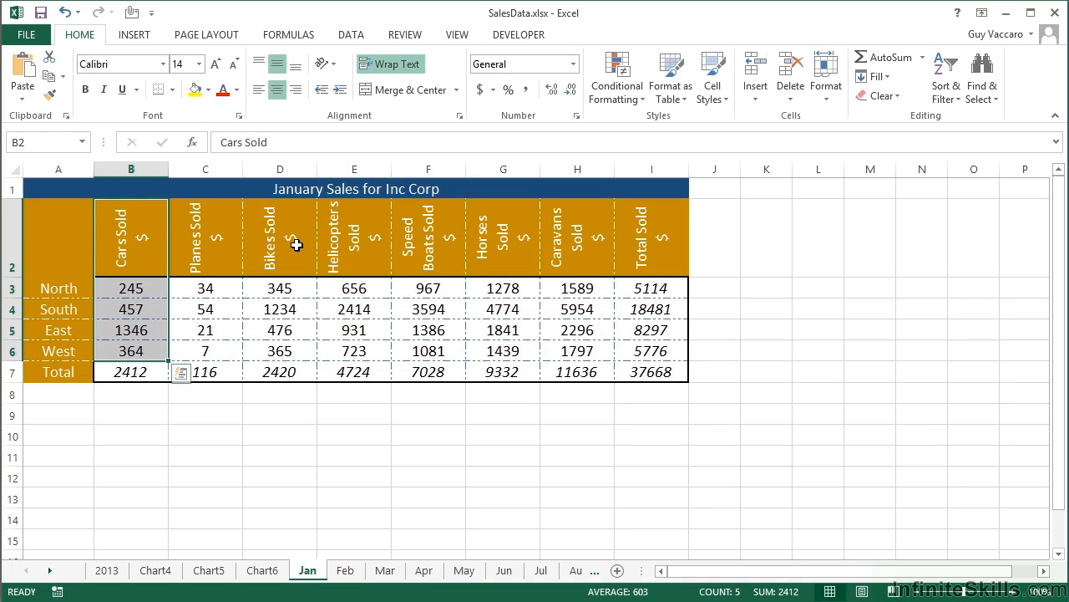
left_click(280, 237)
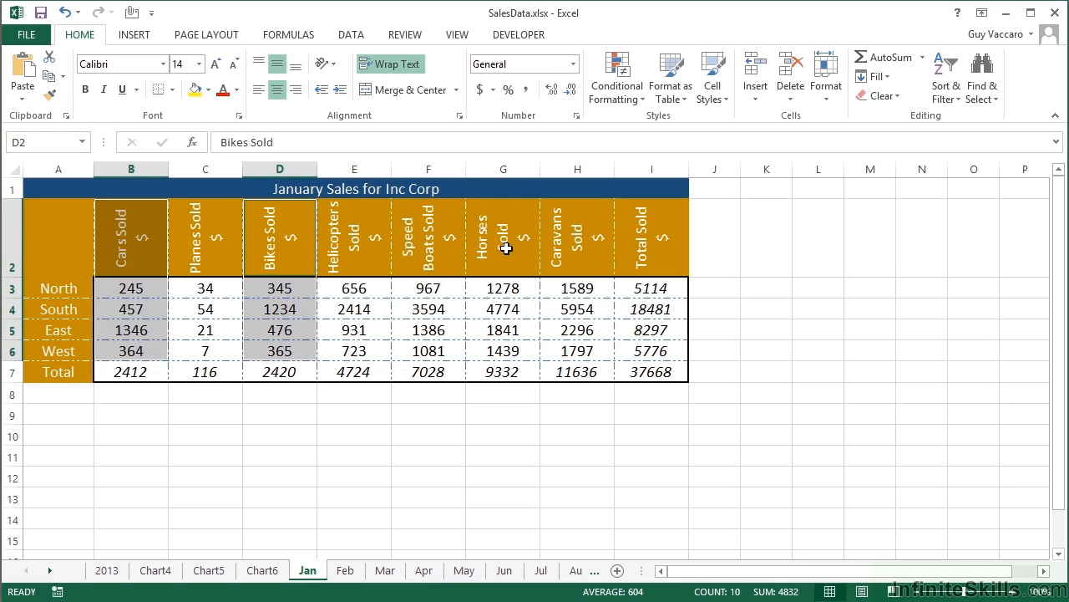
left_click(503, 237)
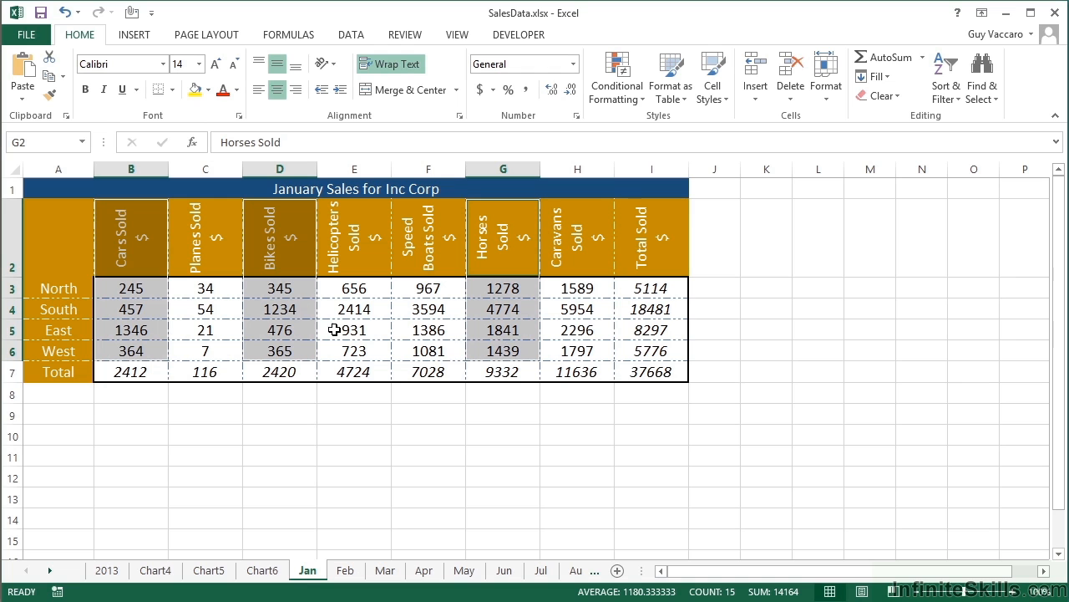
mouse_move(511, 267)
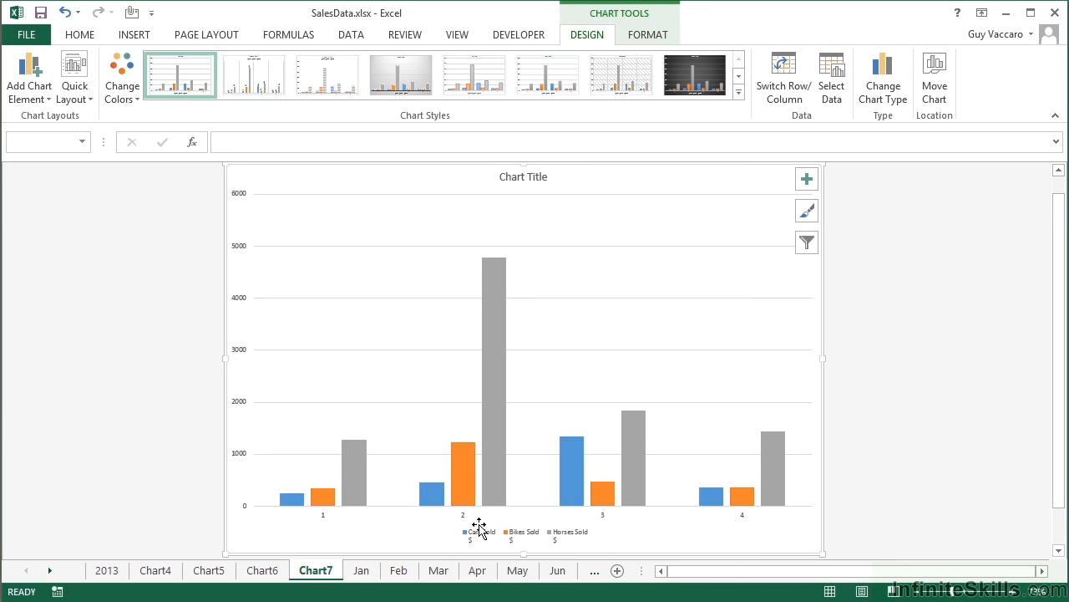
mouse_move(612, 536)
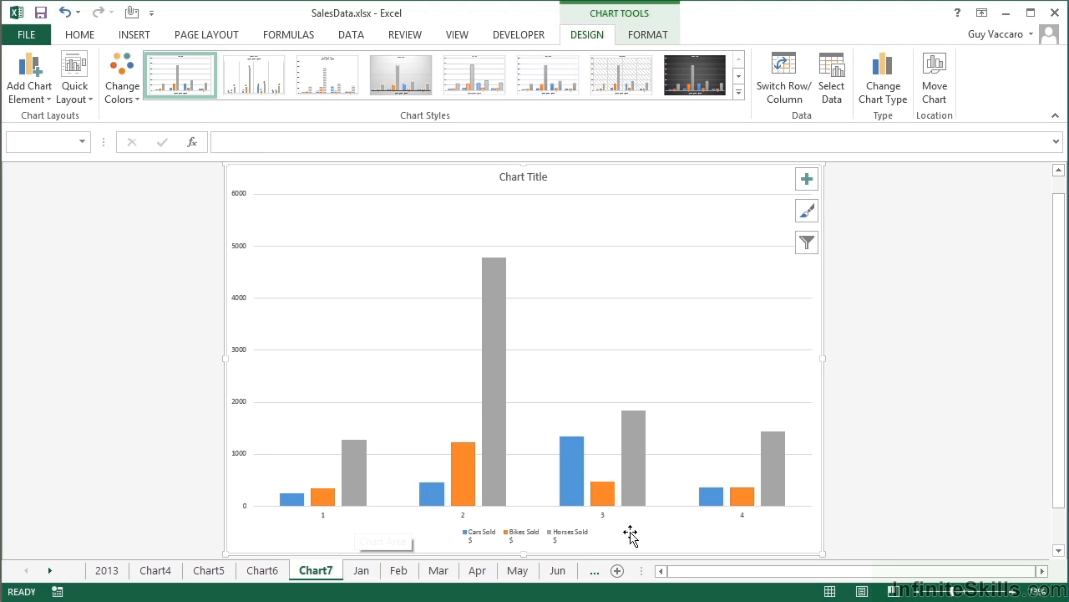
mouse_move(695, 525)
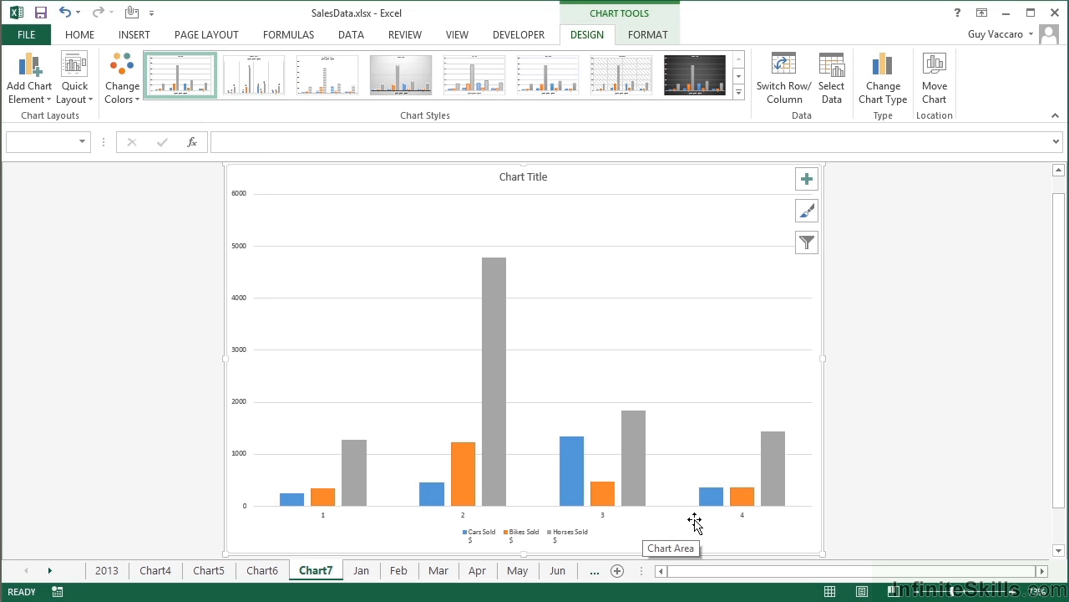
- Return to the Jan sheet after Chart7 of cars, bikes and horses is created
left_click(361, 569)
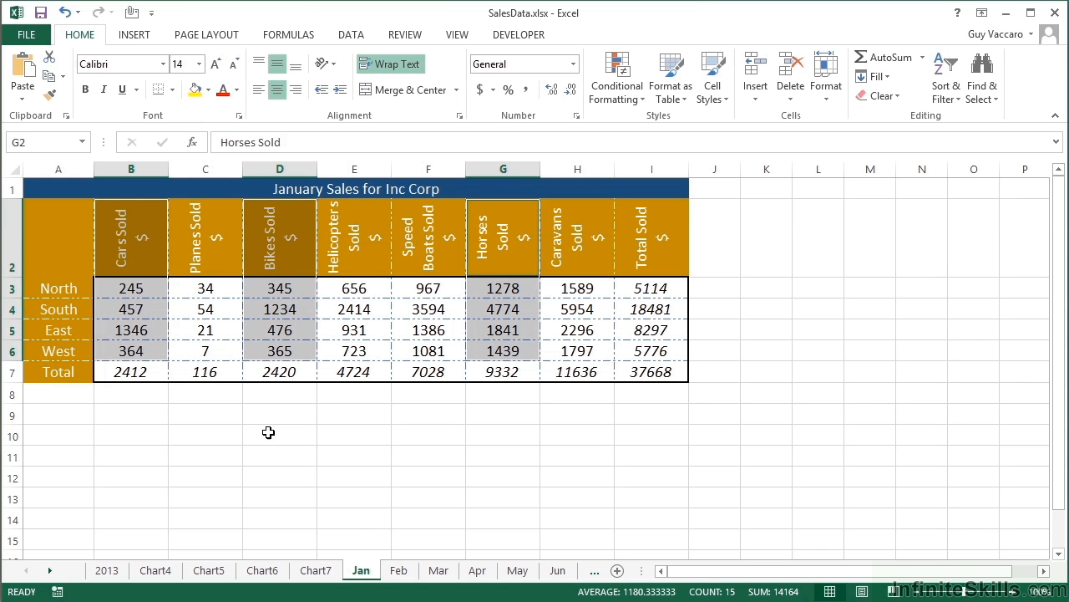
mouse_move(70, 315)
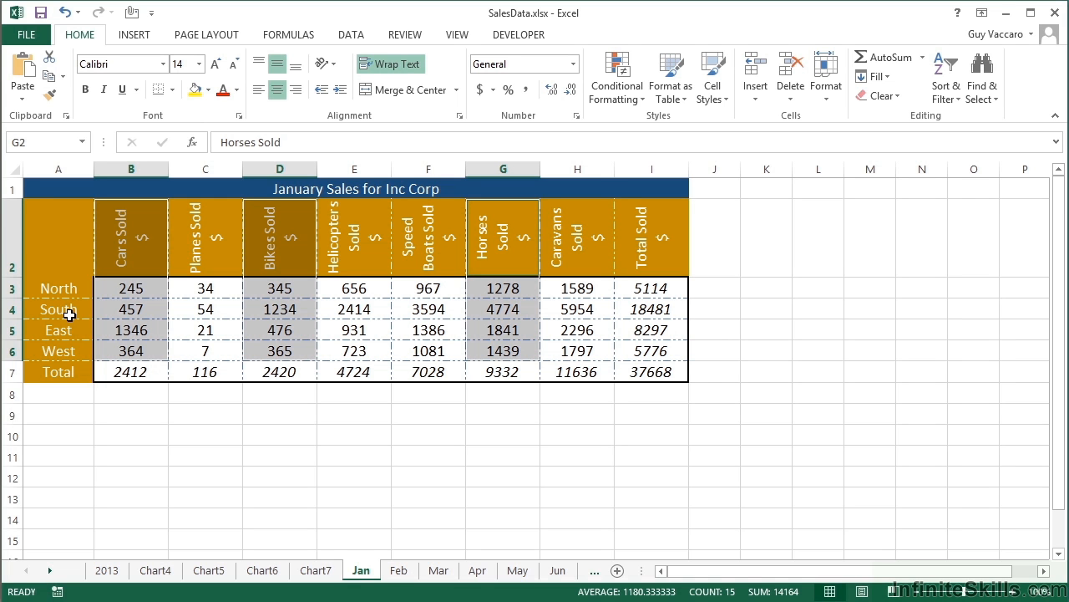
mouse_move(61, 236)
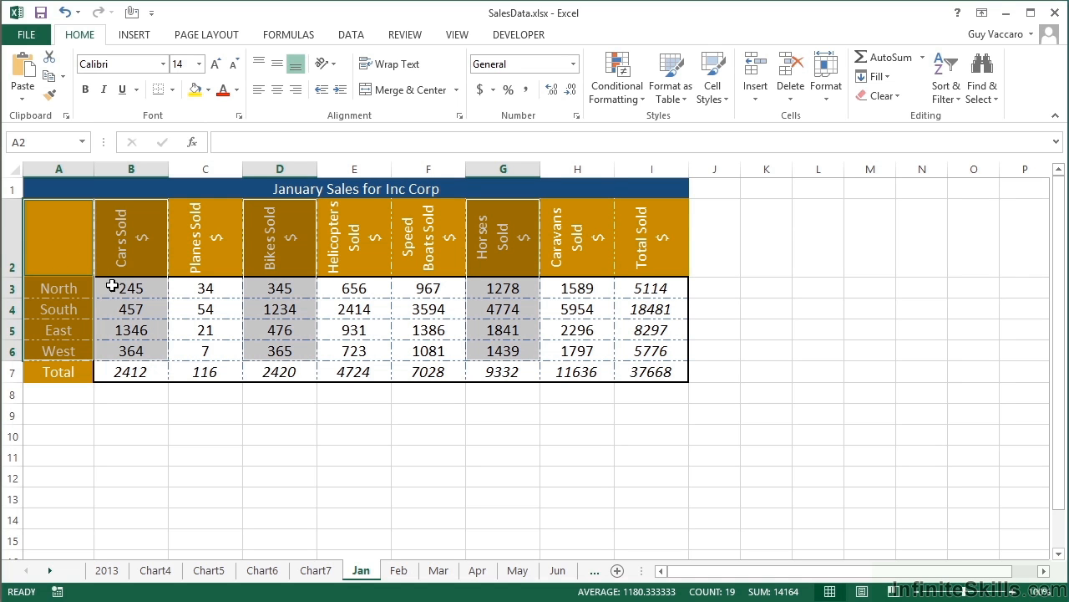
mouse_move(60, 303)
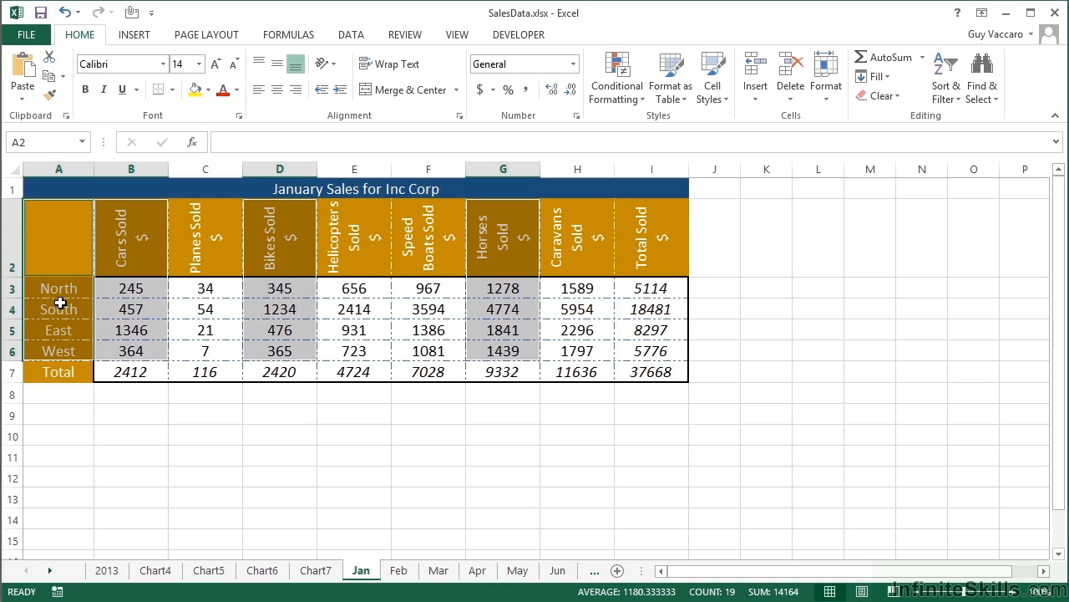
mouse_move(70, 345)
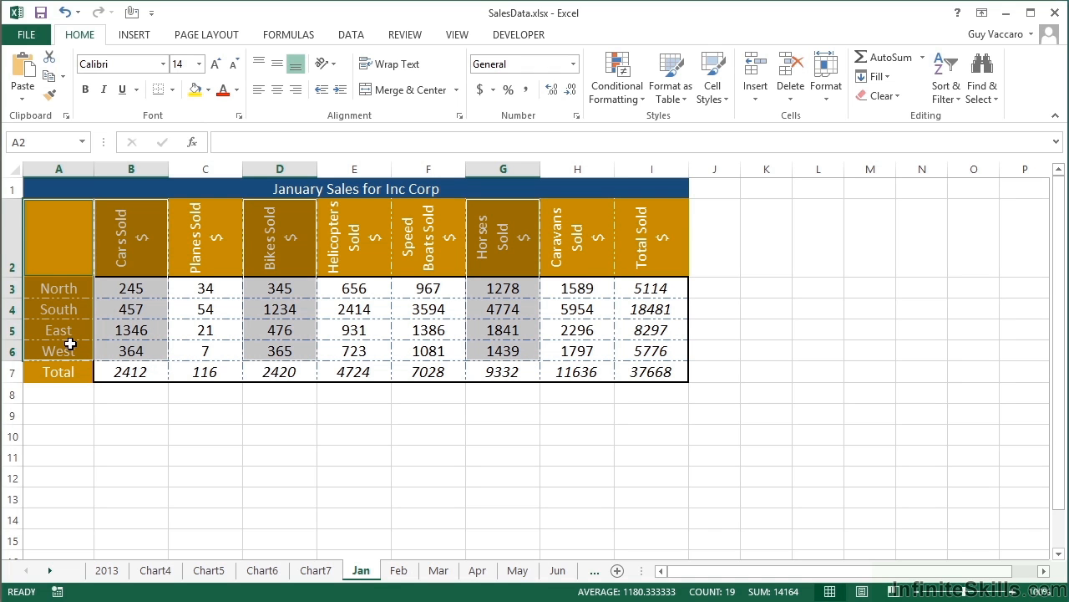
mouse_move(63, 287)
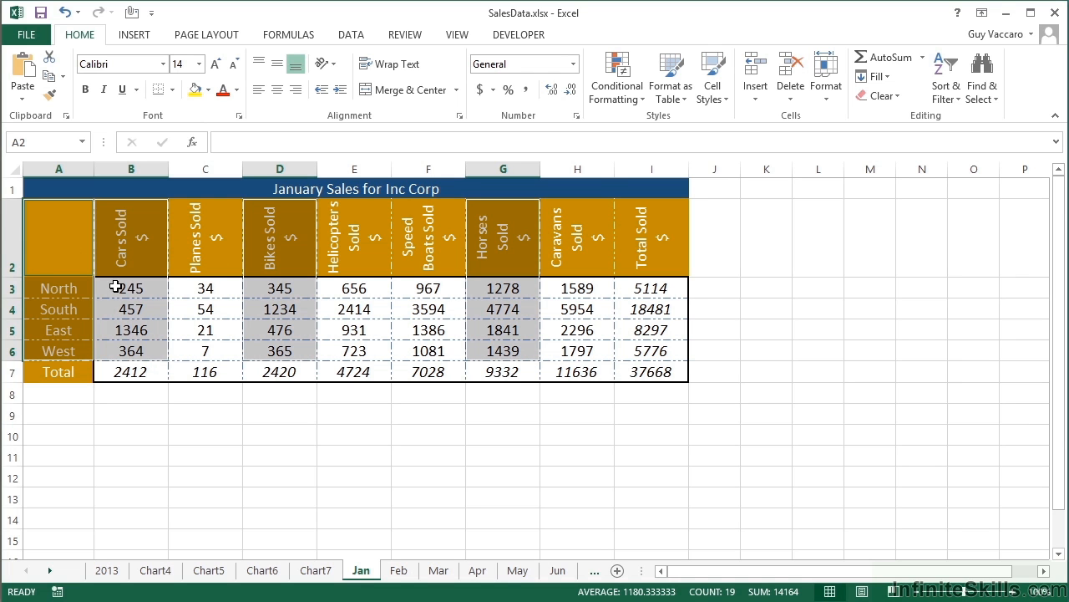
mouse_move(84, 348)
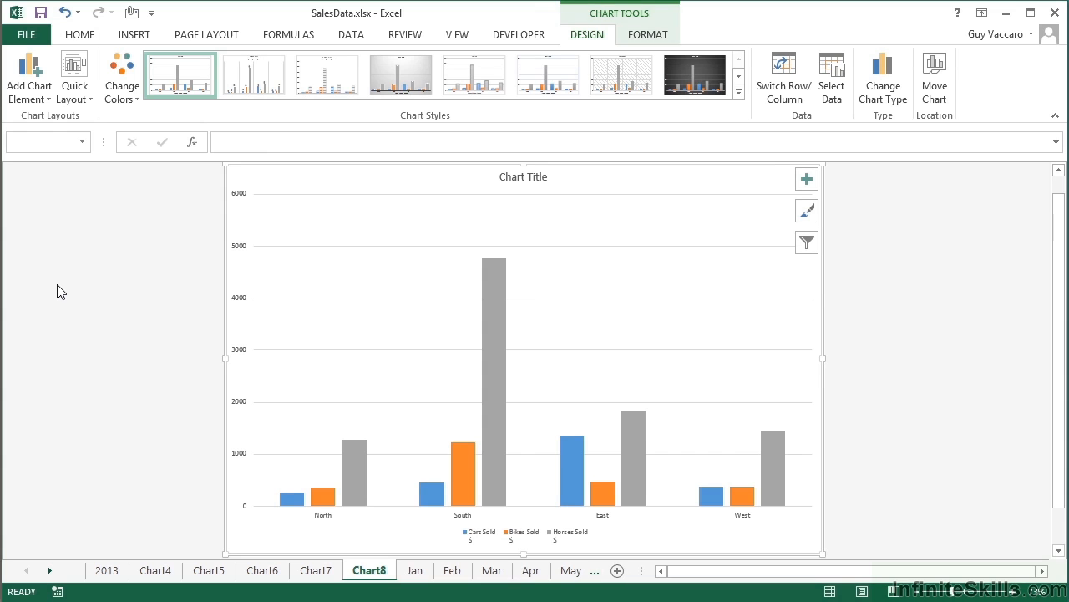
mouse_move(292, 454)
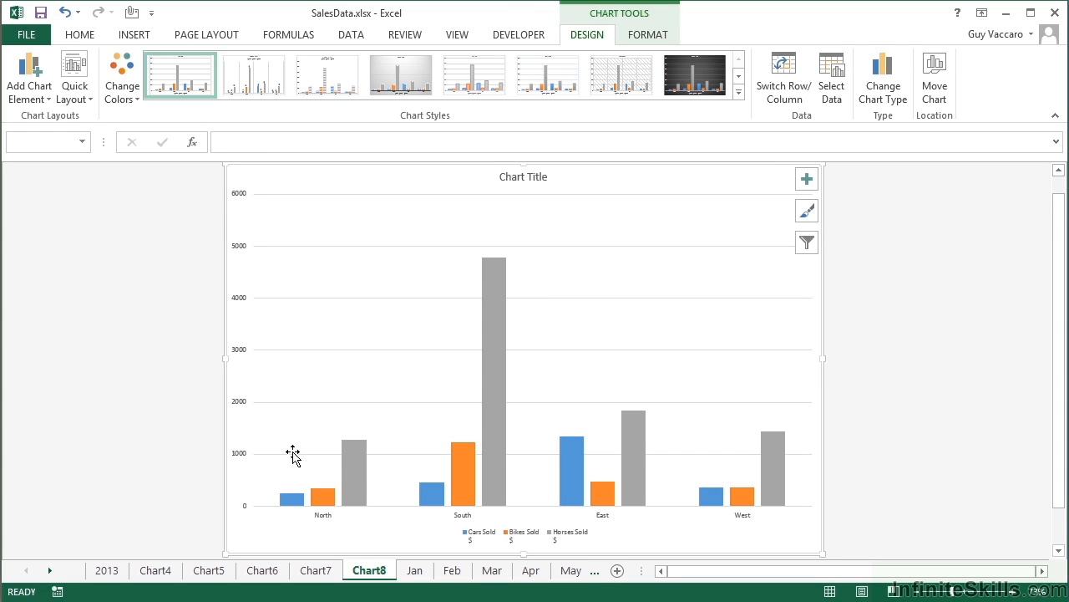
mouse_move(458, 521)
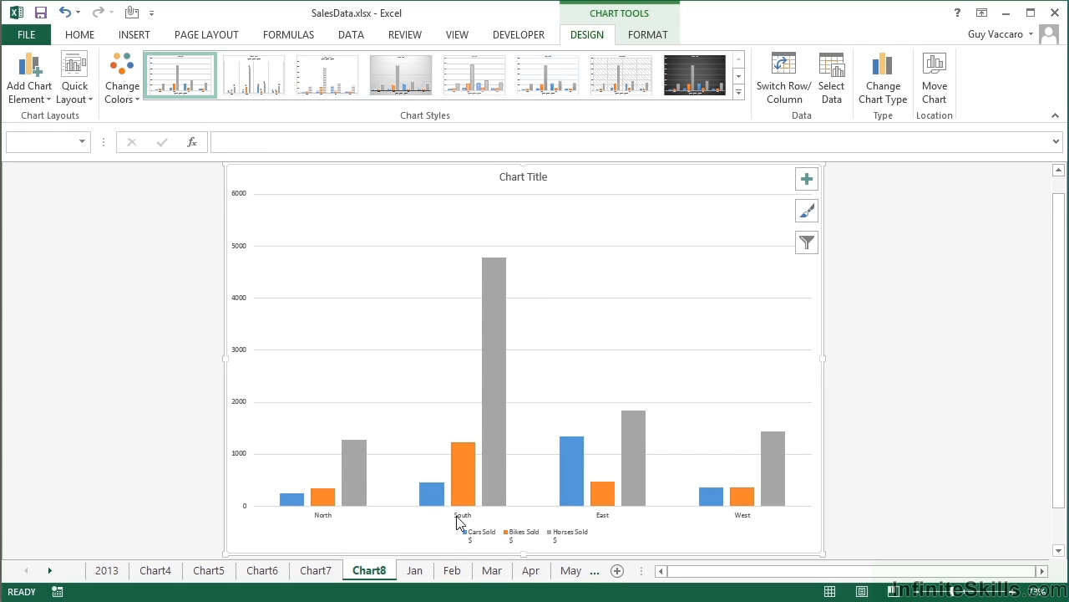
mouse_move(687, 532)
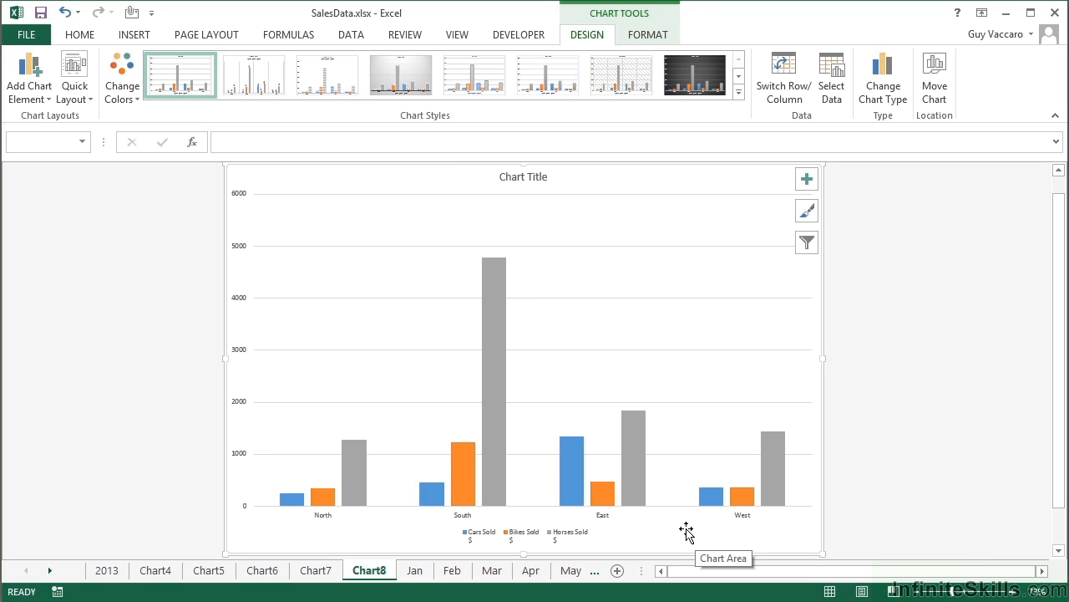
mouse_move(488, 531)
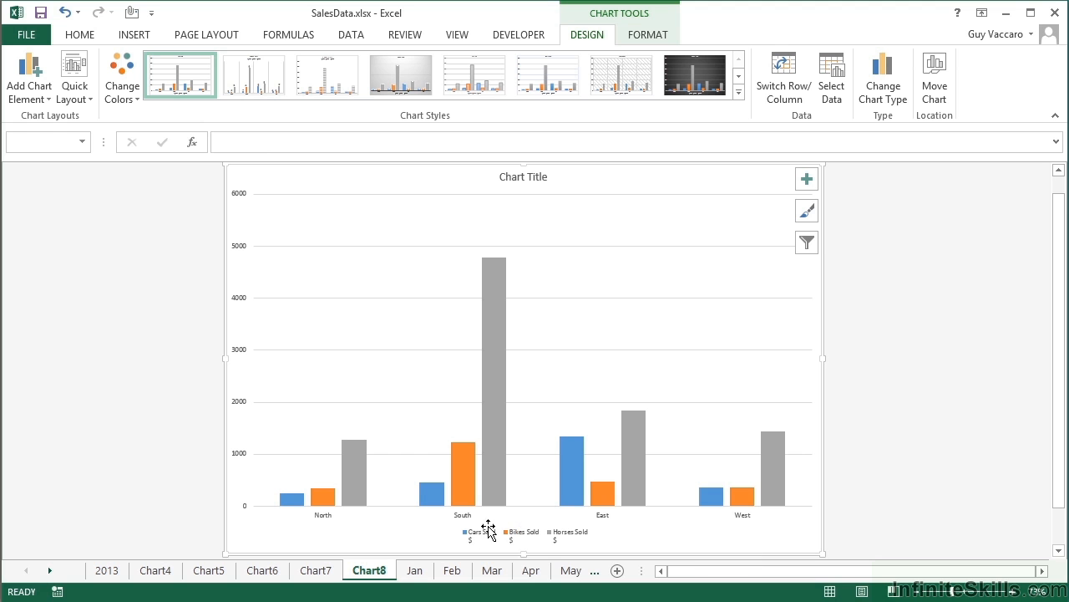
mouse_move(570, 529)
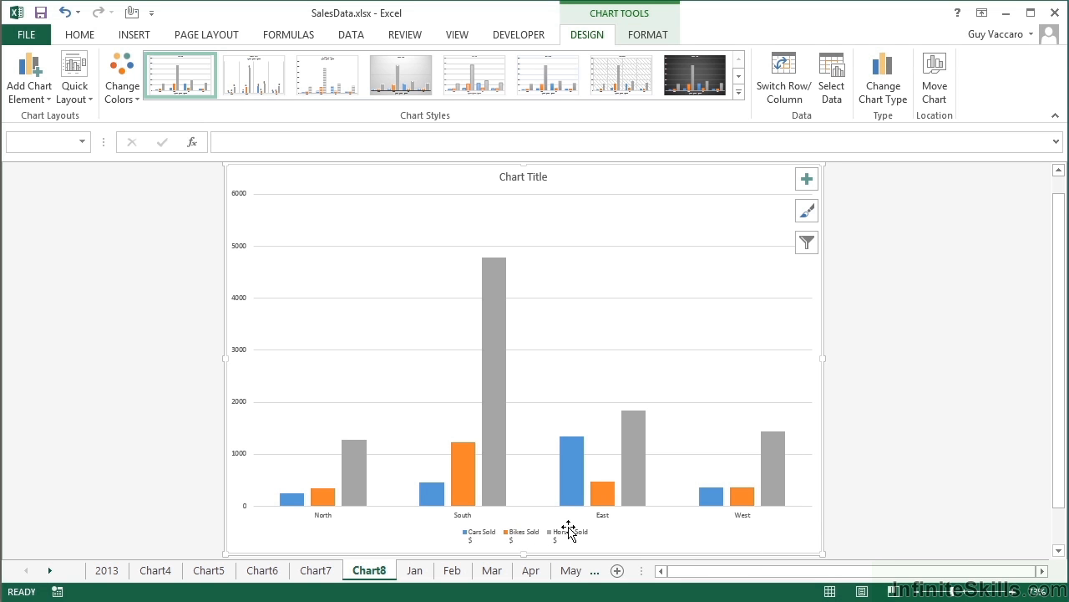
- Return to the Jan sheet after reviewing Chart8's region labels
left_click(414, 570)
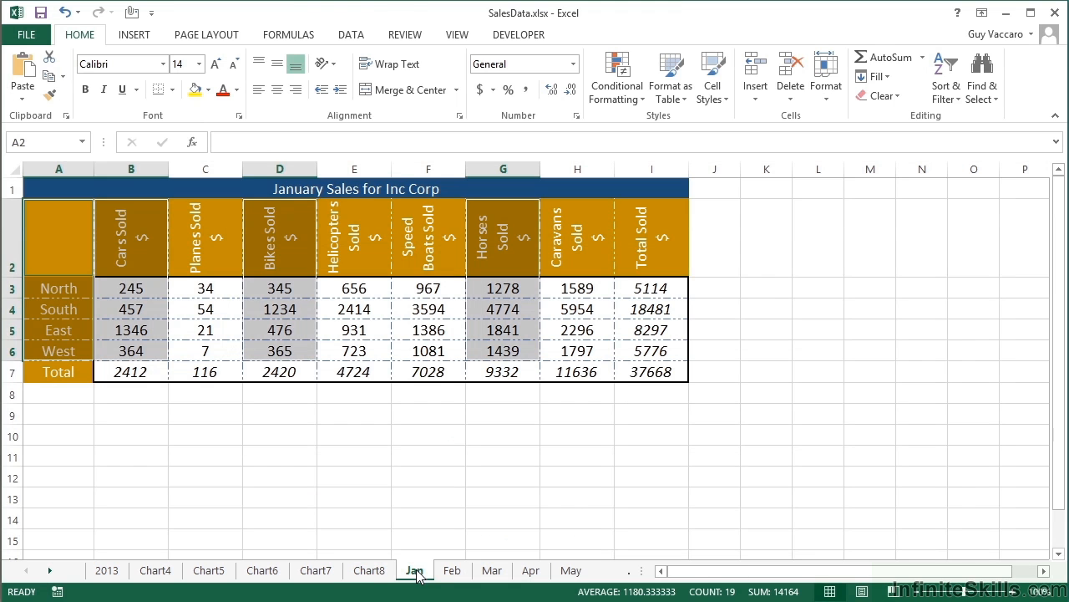